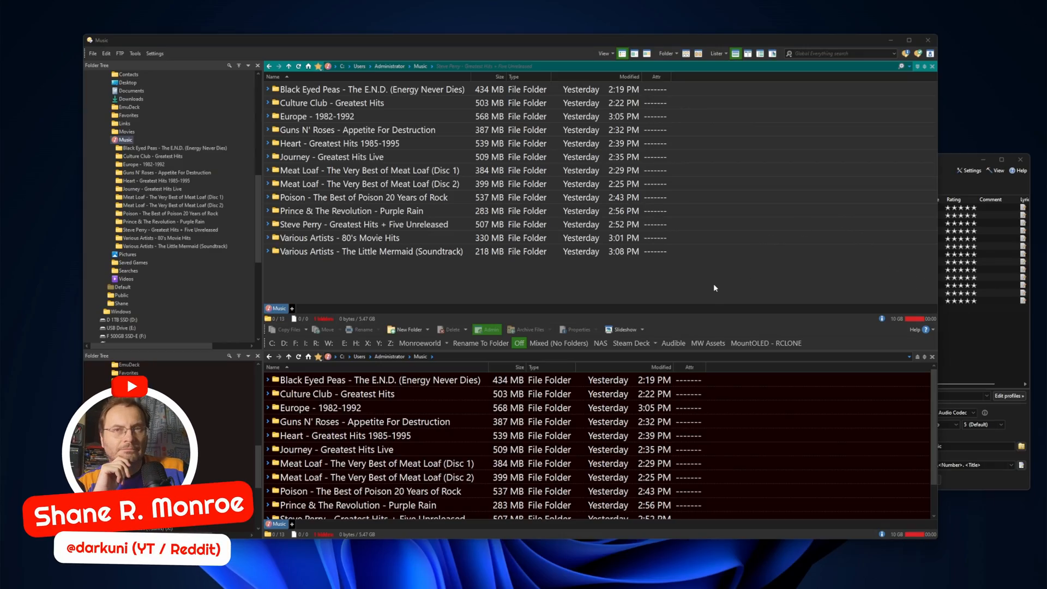
Step: Scroll EZ CD Audio Converter's output settings to inspect the Filenames template field
{"action": "scroll", "scroll_direction": "down", "scroll_amount": 3}
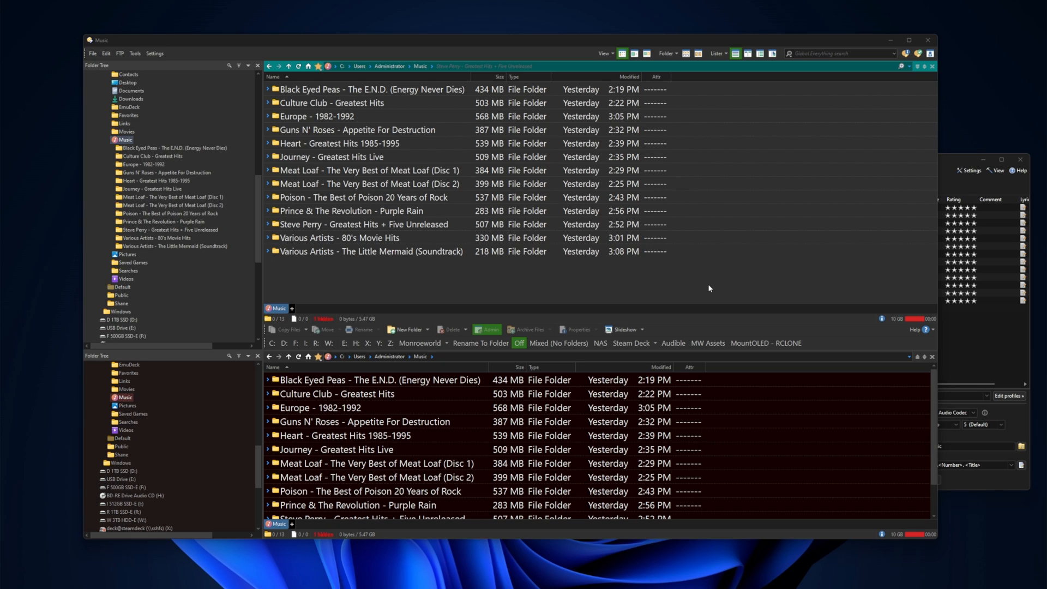
{"action": "mouse_move", "coordinate": [700, 297]}
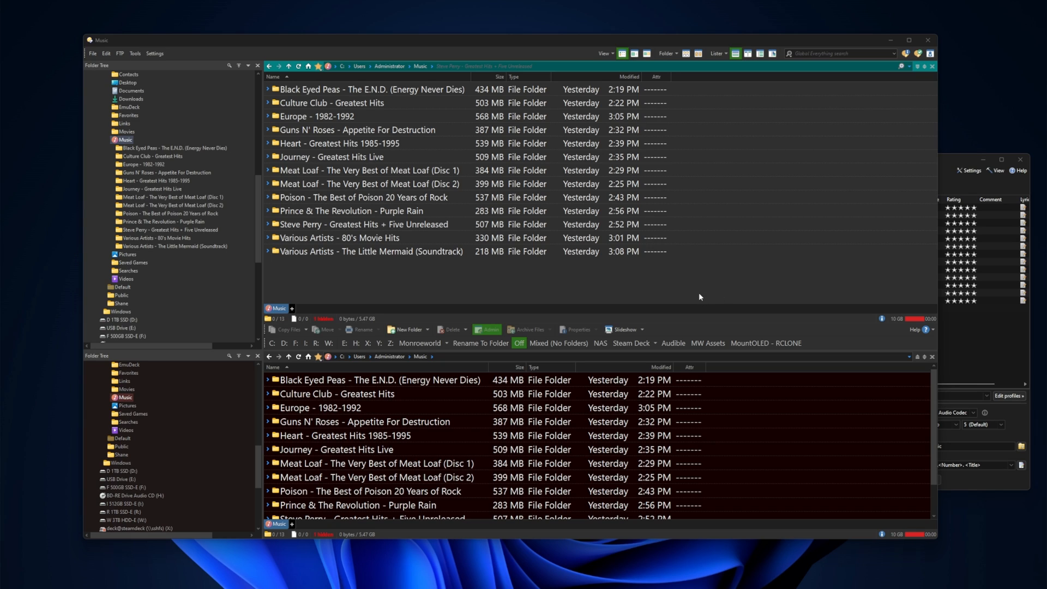
{"action": "mouse_move", "coordinate": [626, 286]}
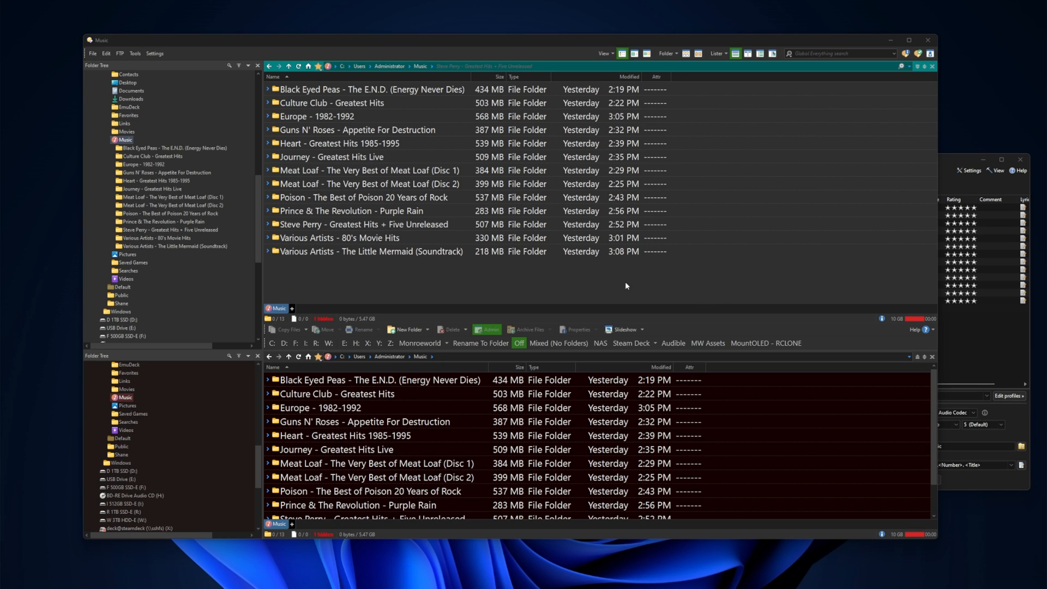
{"action": "mouse_move", "coordinate": [448, 286]}
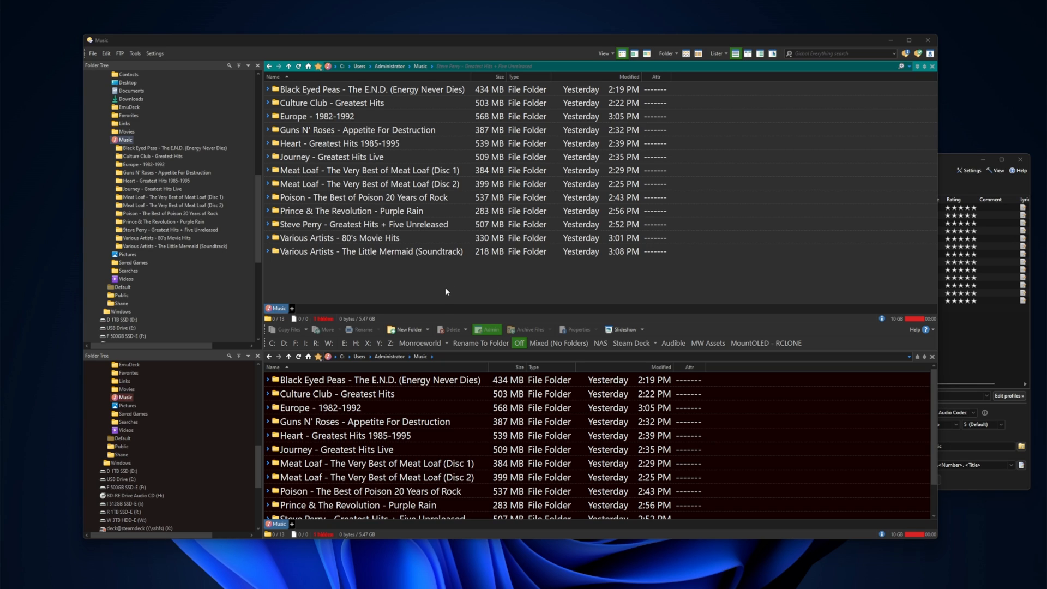
{"action": "mouse_move", "coordinate": [486, 297]}
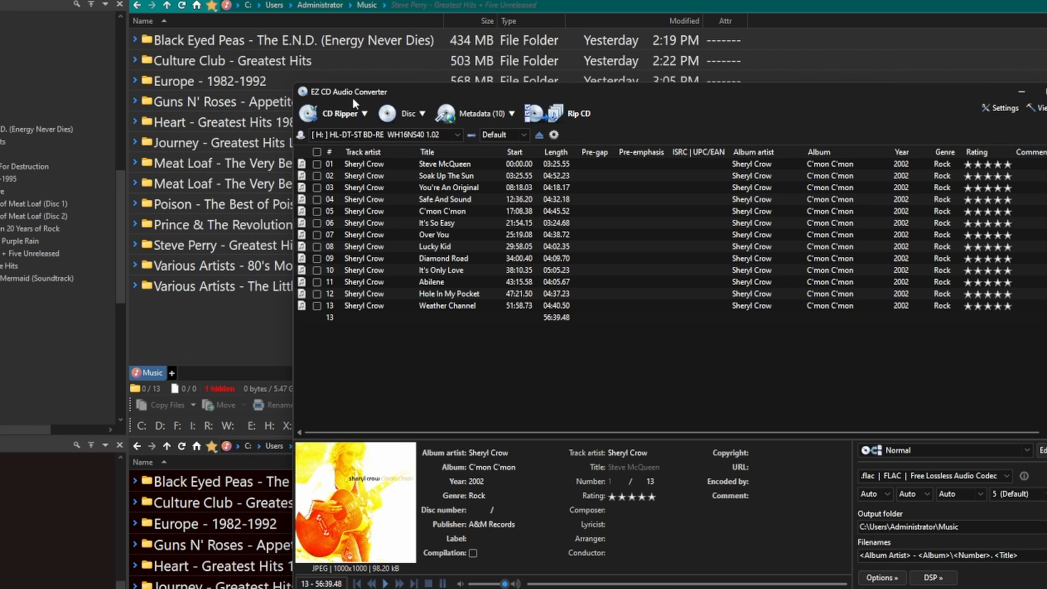
{"action": "mouse_move", "coordinate": [744, 432]}
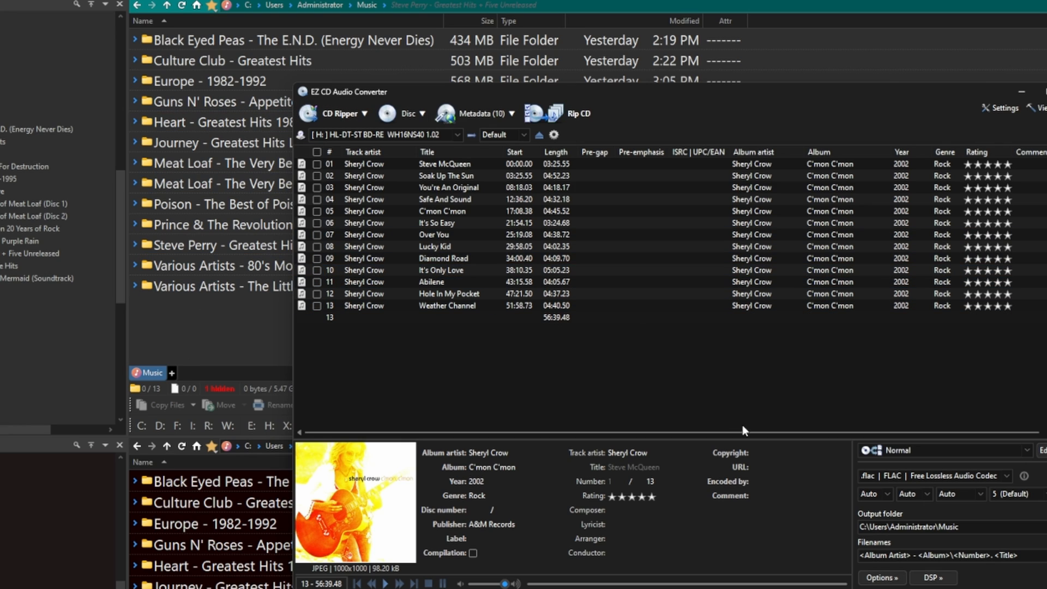
{"action": "mouse_move", "coordinate": [842, 380]}
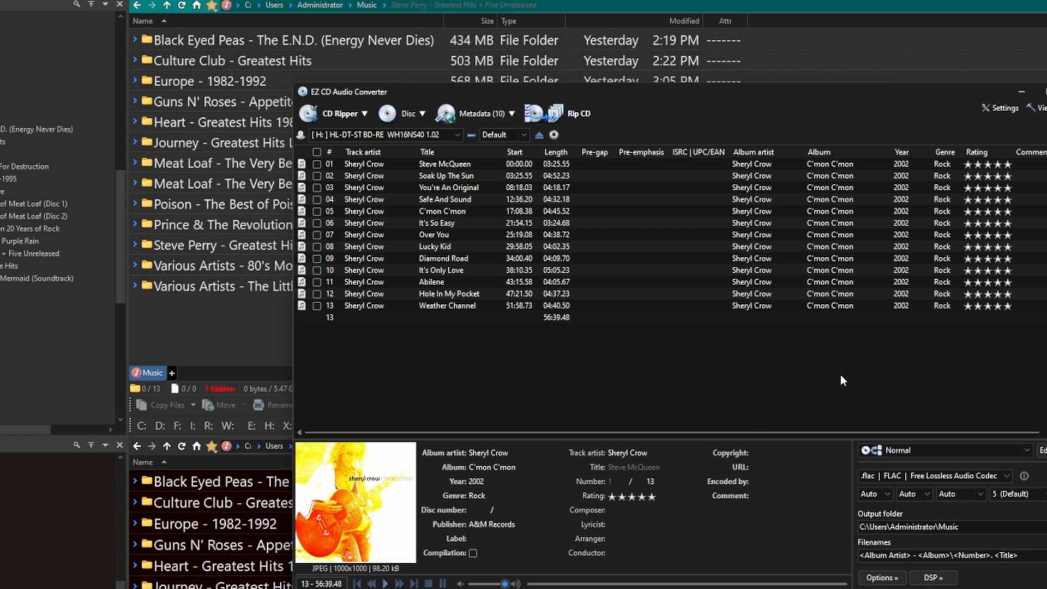
{"action": "mouse_move", "coordinate": [916, 440]}
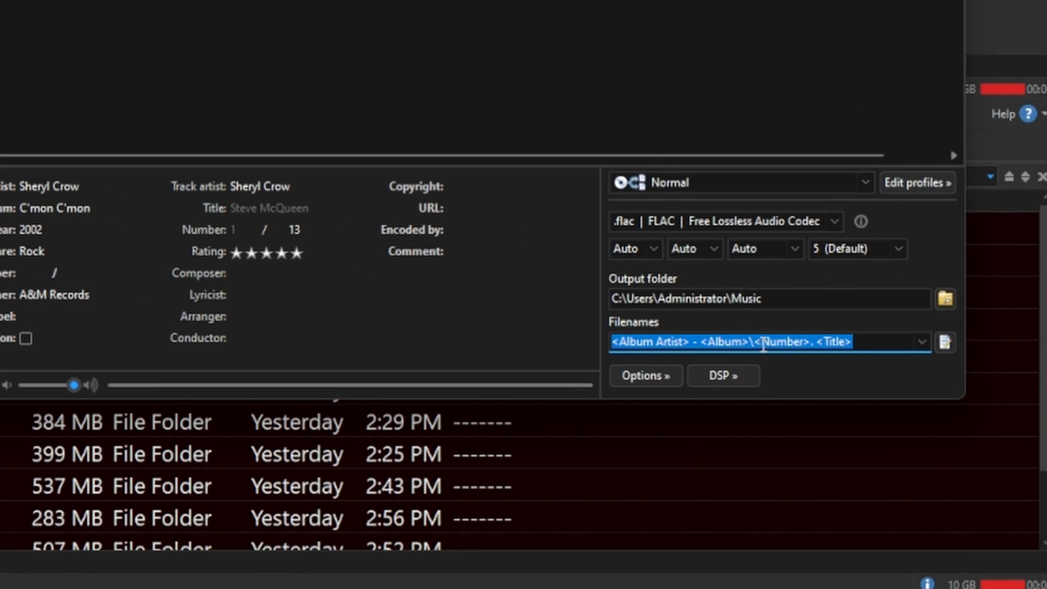
{"action": "mouse_move", "coordinate": [734, 341]}
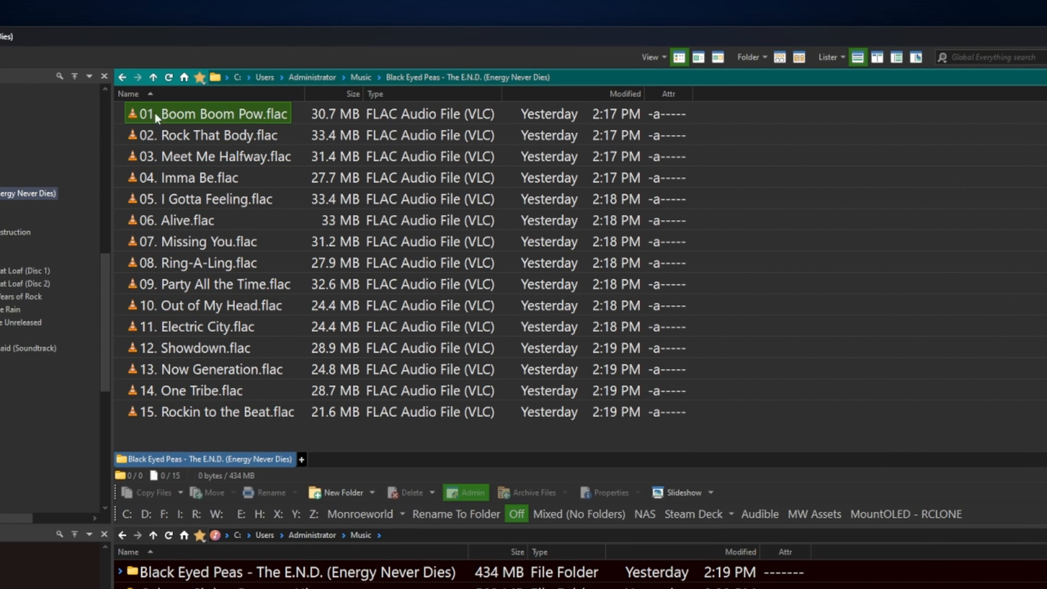
{"action": "mouse_move", "coordinate": [257, 113]}
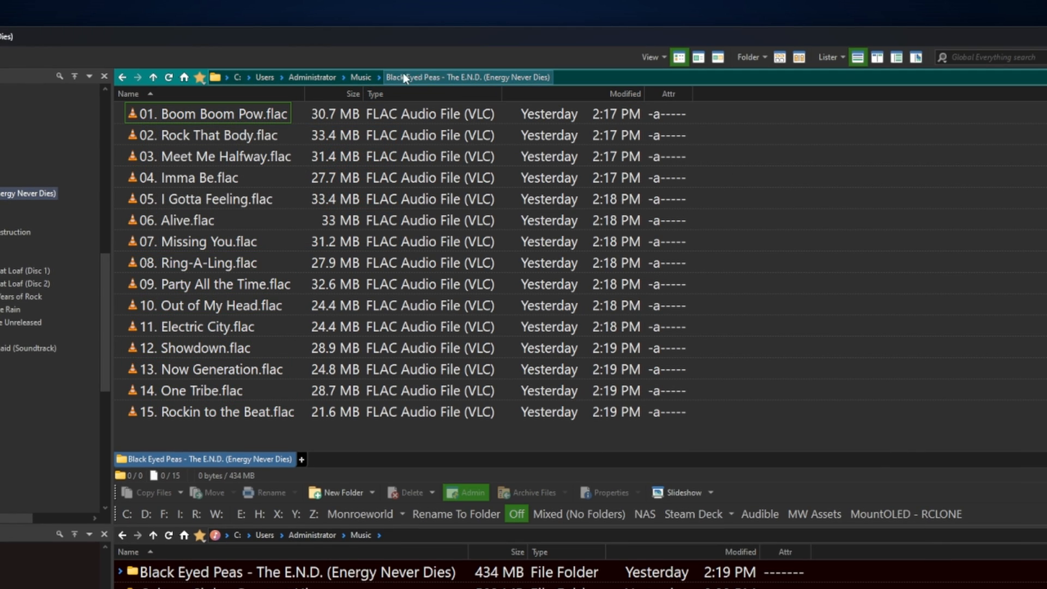
Step: Review the Black Eyed Peas album's FLAC tracks, then go back to the Music folder
{"action": "left_click", "coordinate": [152, 77]}
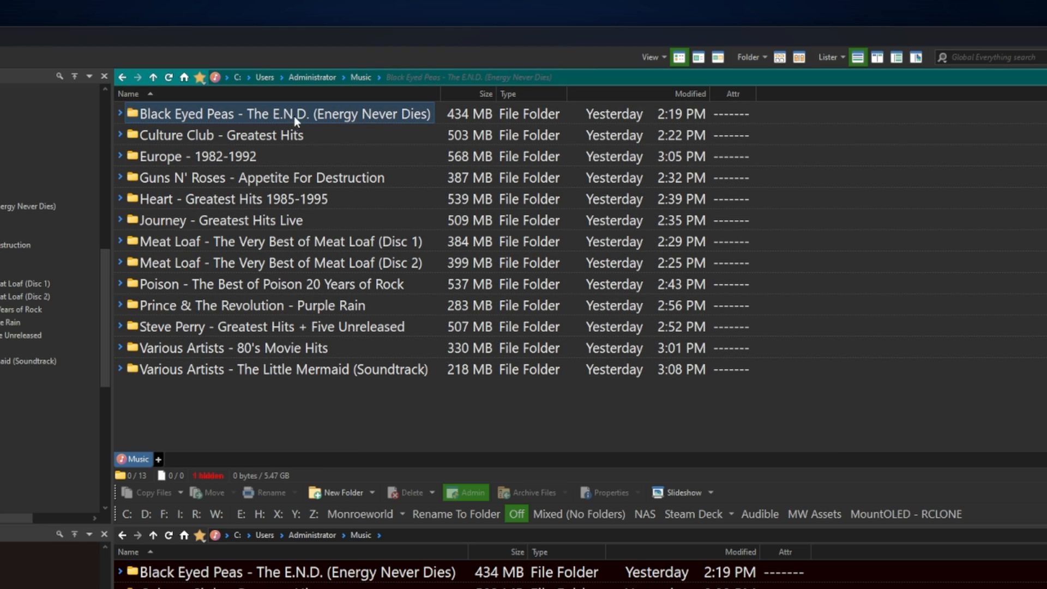
{"action": "double_click", "coordinate": [279, 114]}
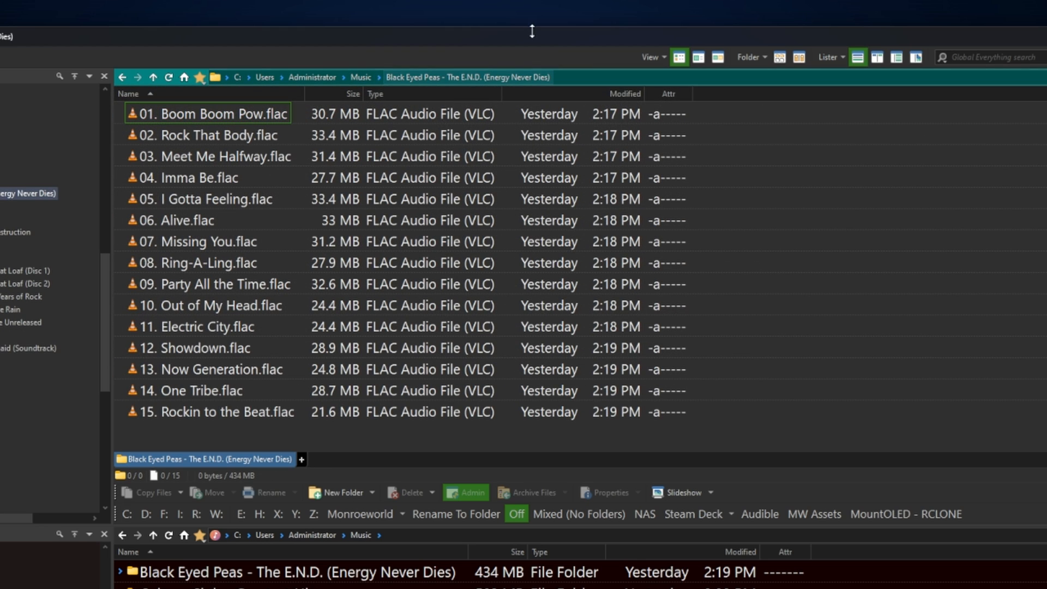
{"action": "left_click", "coordinate": [214, 283]}
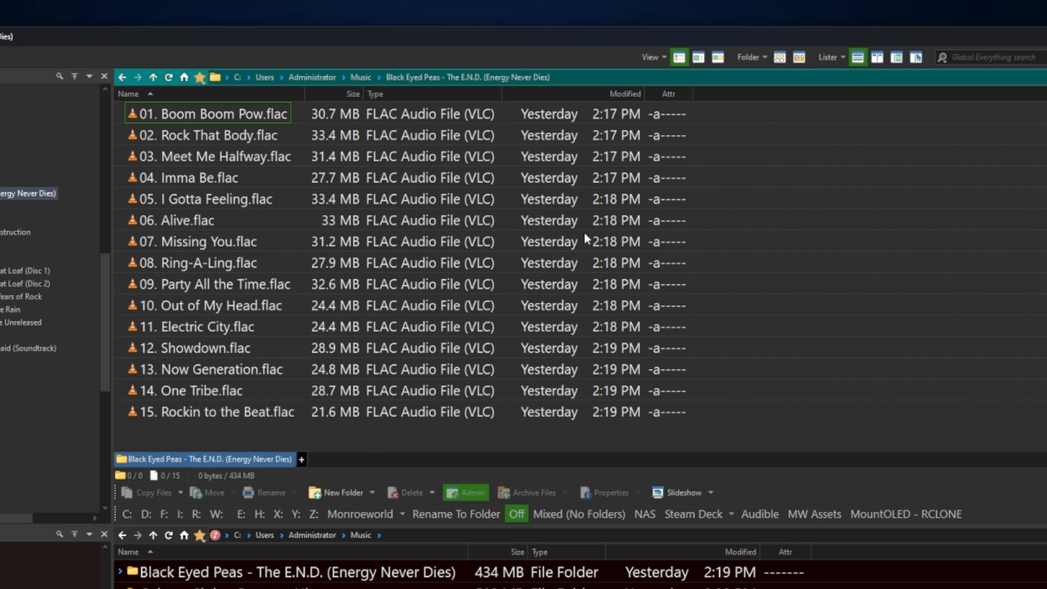
{"action": "mouse_move", "coordinate": [787, 247]}
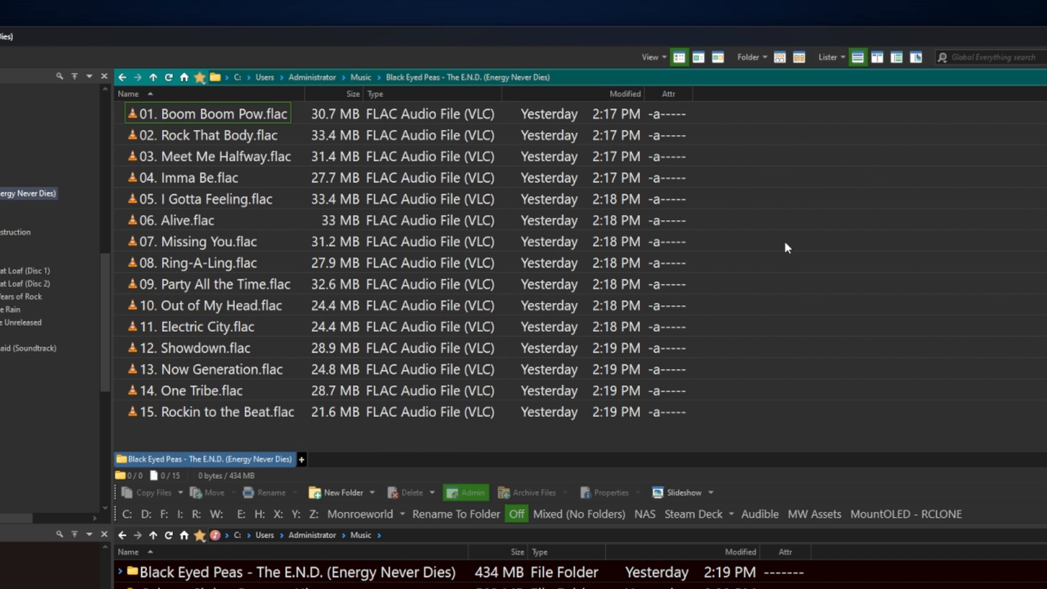
{"action": "left_click", "coordinate": [152, 77]}
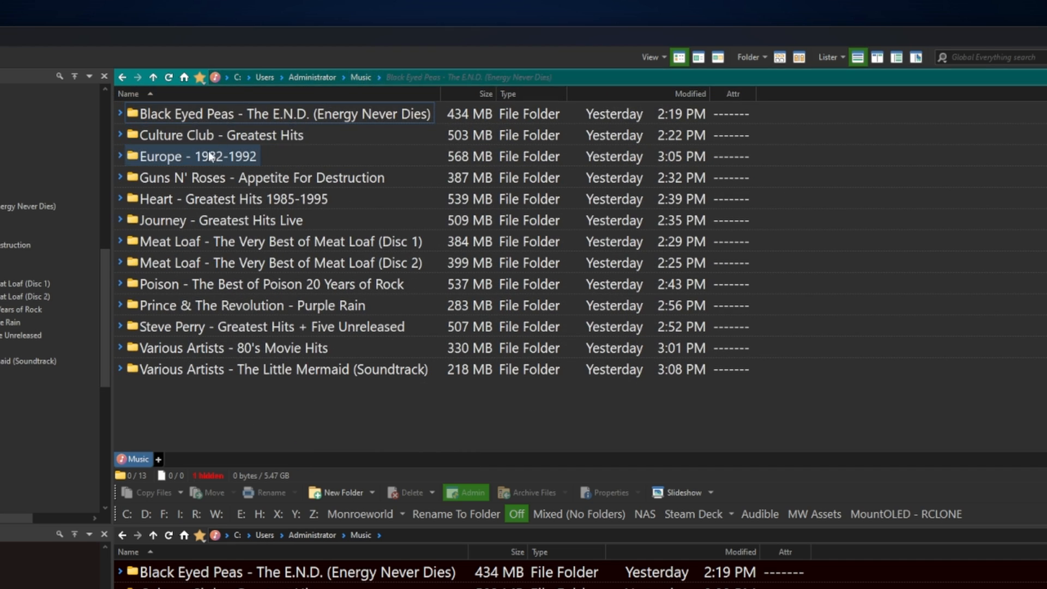
{"action": "double_click", "coordinate": [220, 135]}
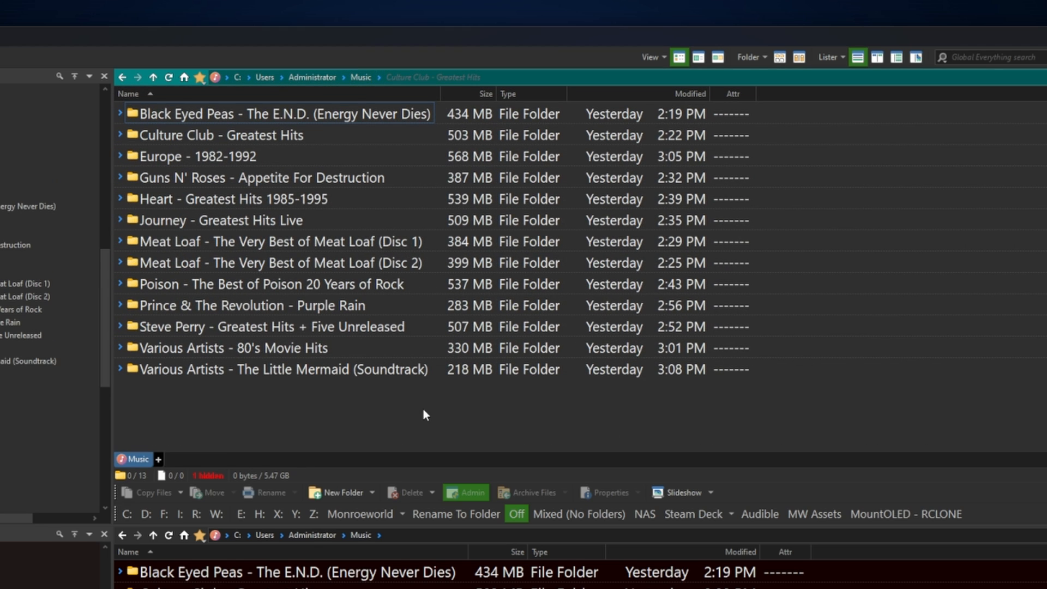
{"action": "mouse_move", "coordinate": [469, 414]}
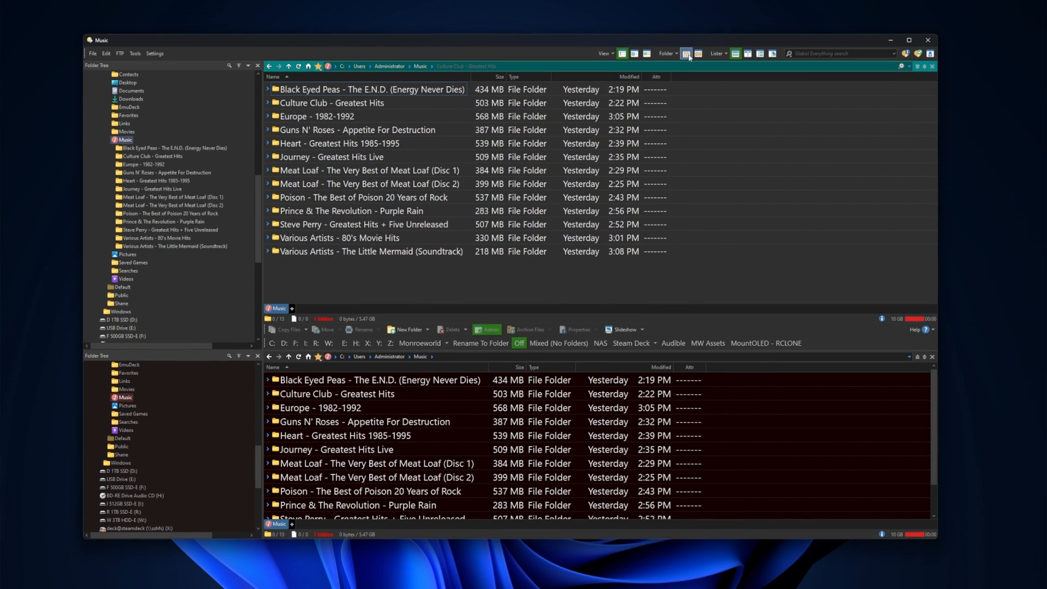
Step: List all 190 tracks in Flat View (Mixed, No Folders), select them all, and start renaming
{"action": "left_click", "coordinate": [685, 53]}
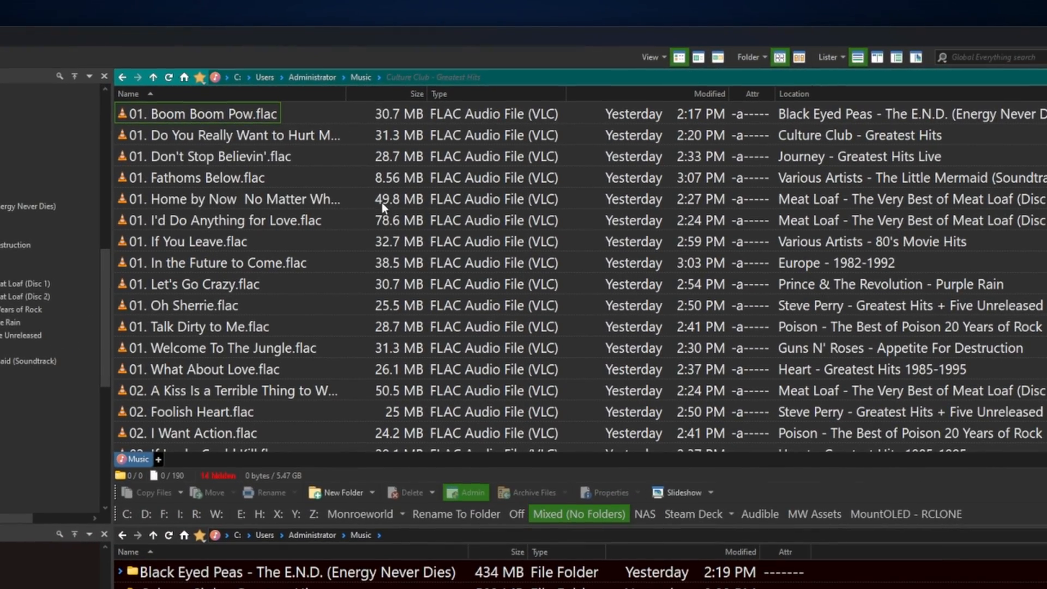
{"action": "scroll", "scroll_direction": "down", "scroll_amount": 3}
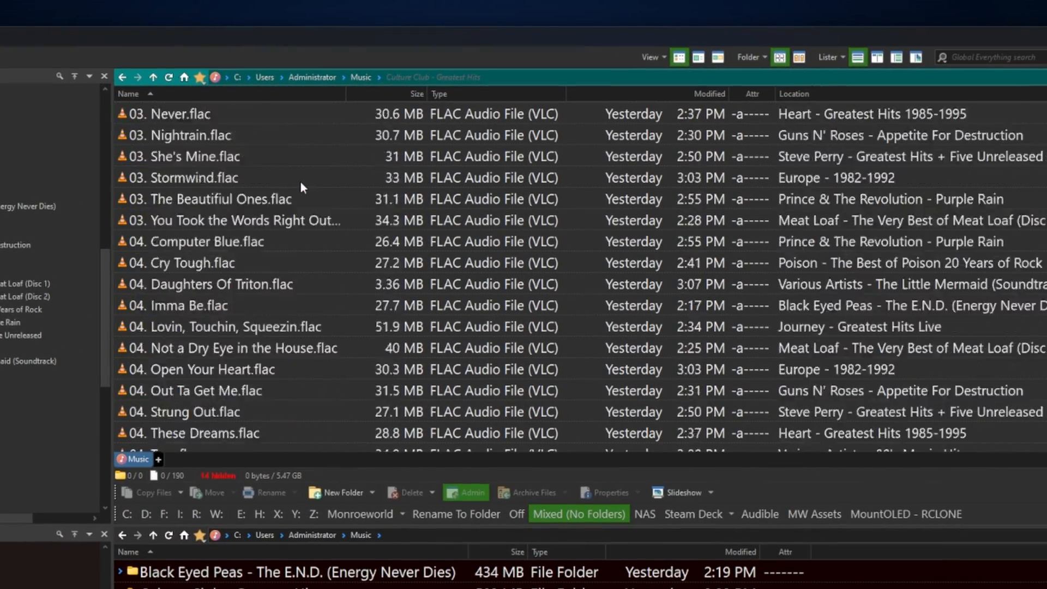
{"action": "scroll", "scroll_direction": "down", "scroll_amount": 3}
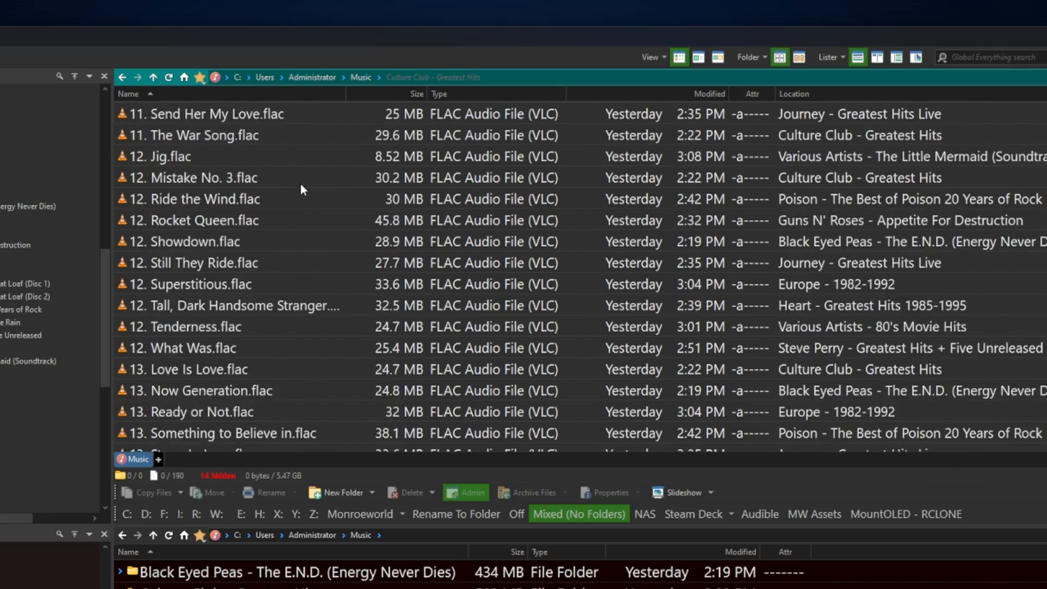
{"action": "scroll", "scroll_direction": "down", "scroll_amount": 3}
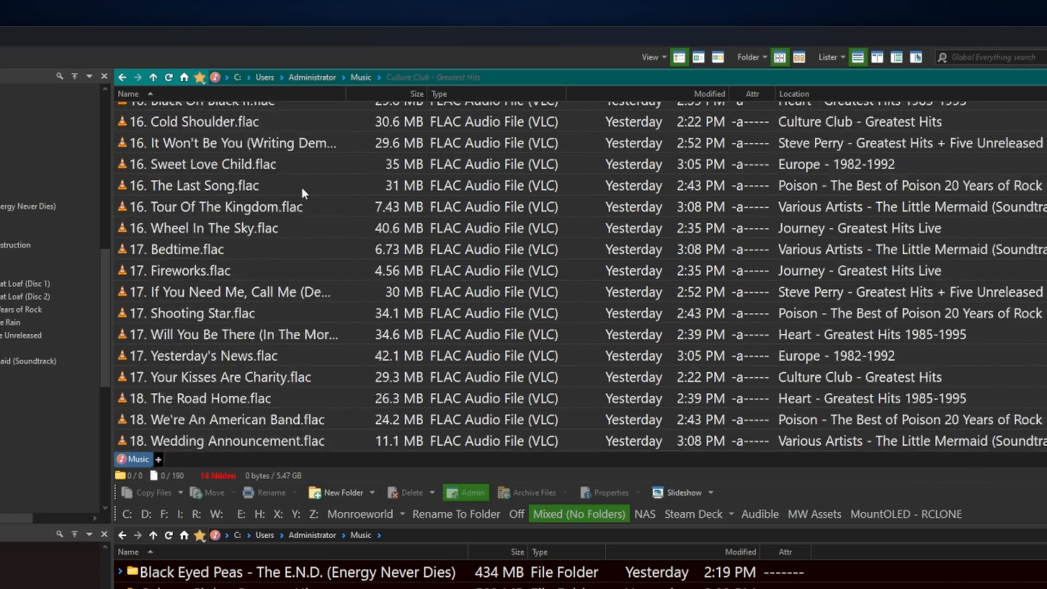
{"action": "scroll", "scroll_direction": "up", "scroll_amount": 3}
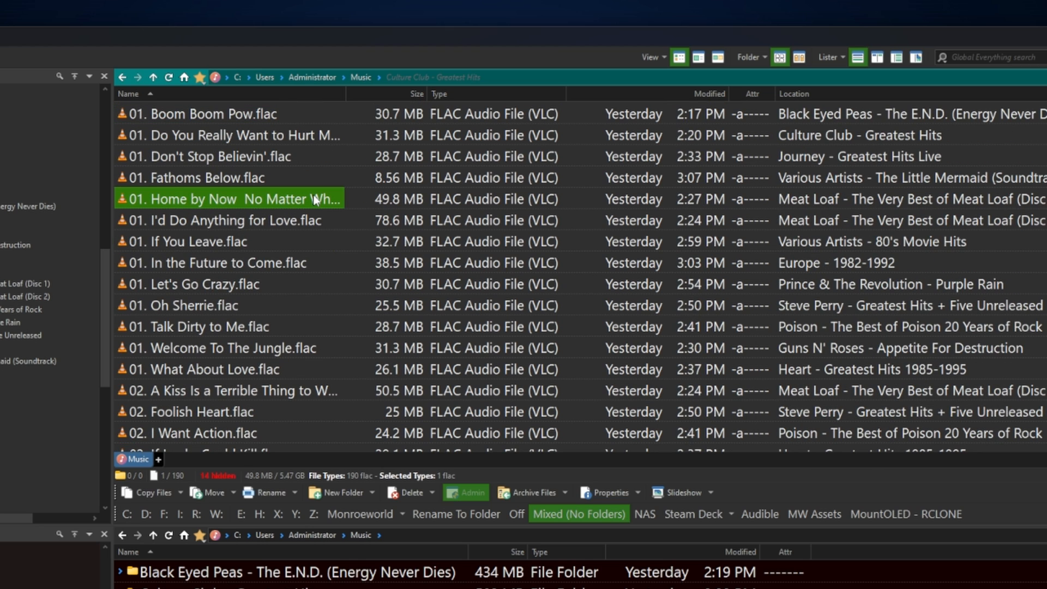
{"action": "key", "text": "ctrl+a"}
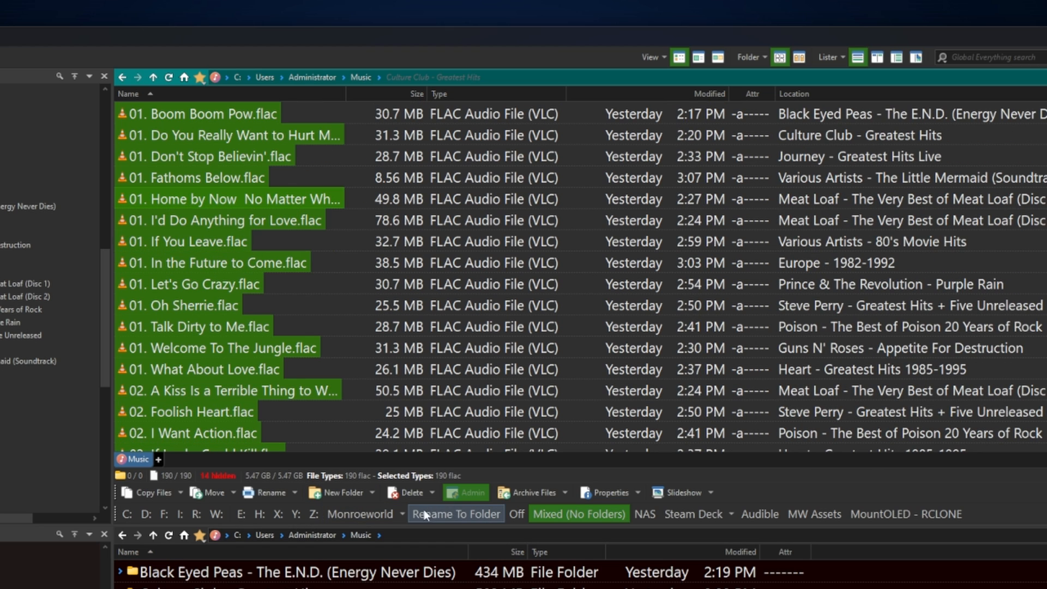
{"action": "left_click", "coordinate": [266, 492]}
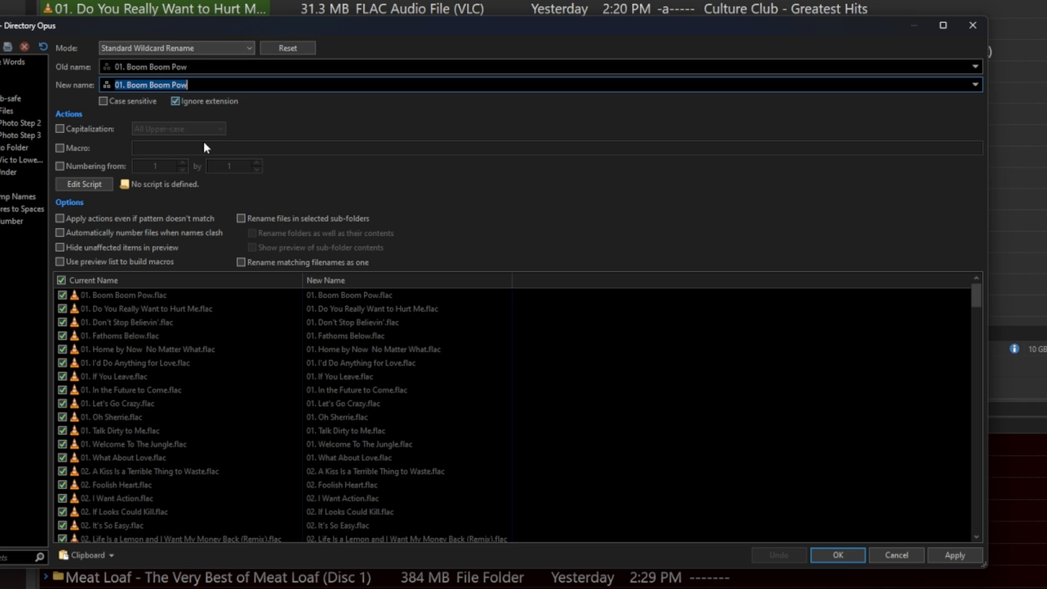
{"action": "mouse_move", "coordinate": [396, 165]}
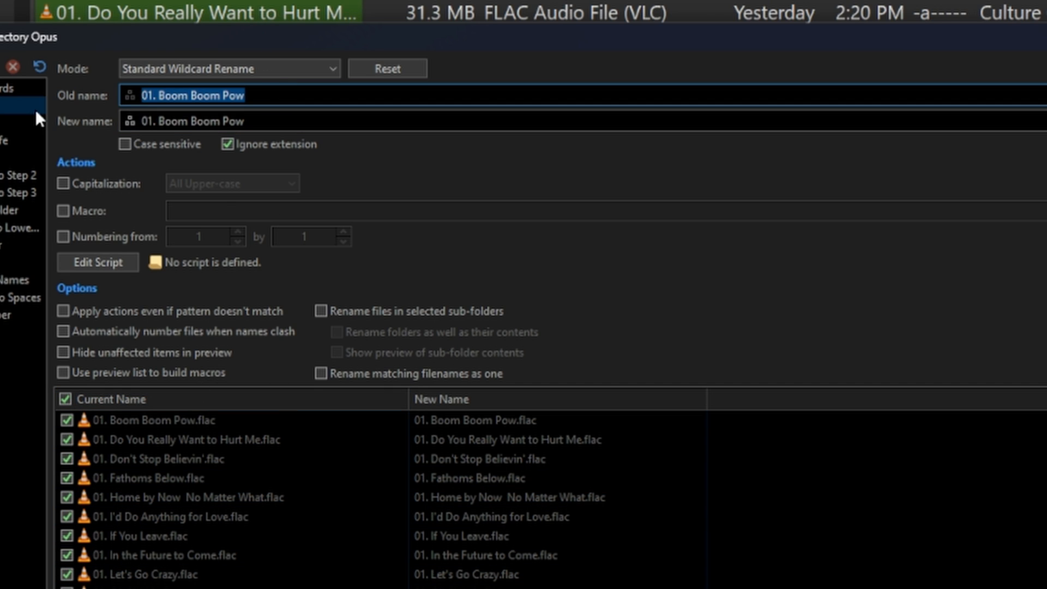
Step: Use Standard Wildcard Rename with Old name '*' and an emptied New name
{"action": "type", "text": "*"}
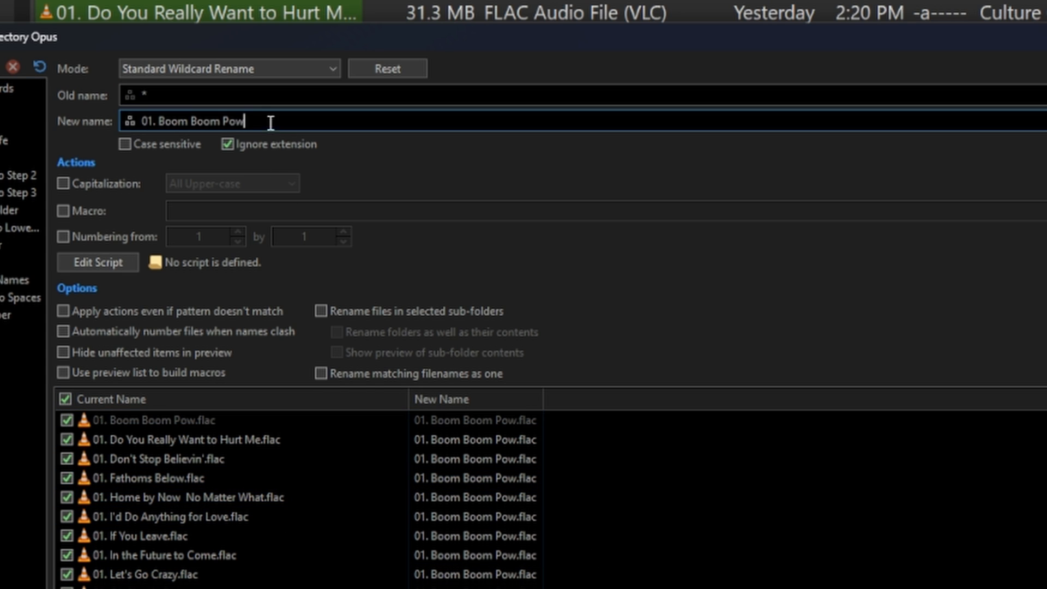
{"action": "key", "text": "ctrl+a"}
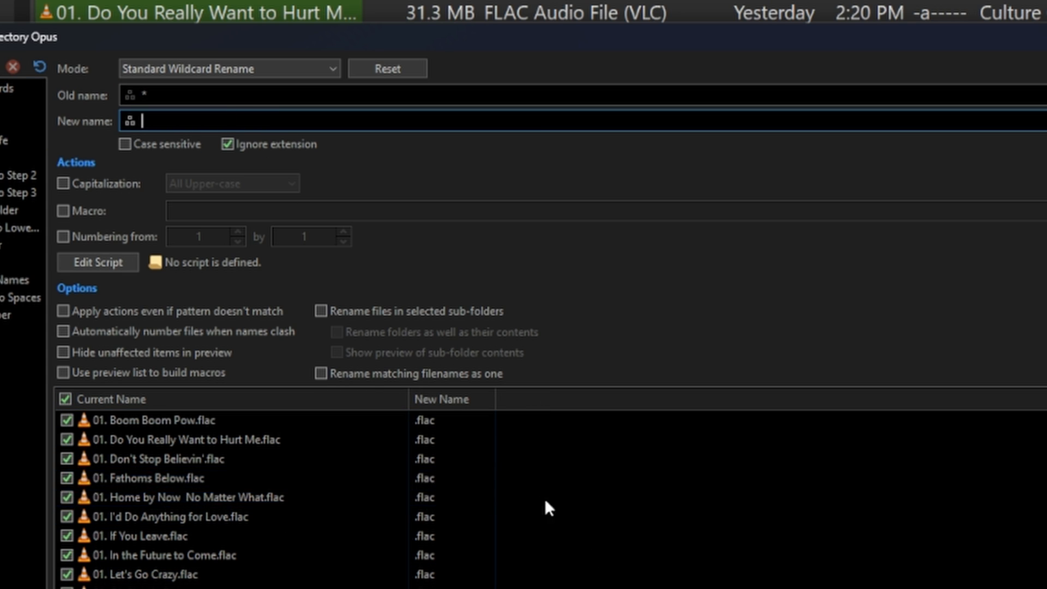
{"action": "mouse_move", "coordinate": [383, 336]}
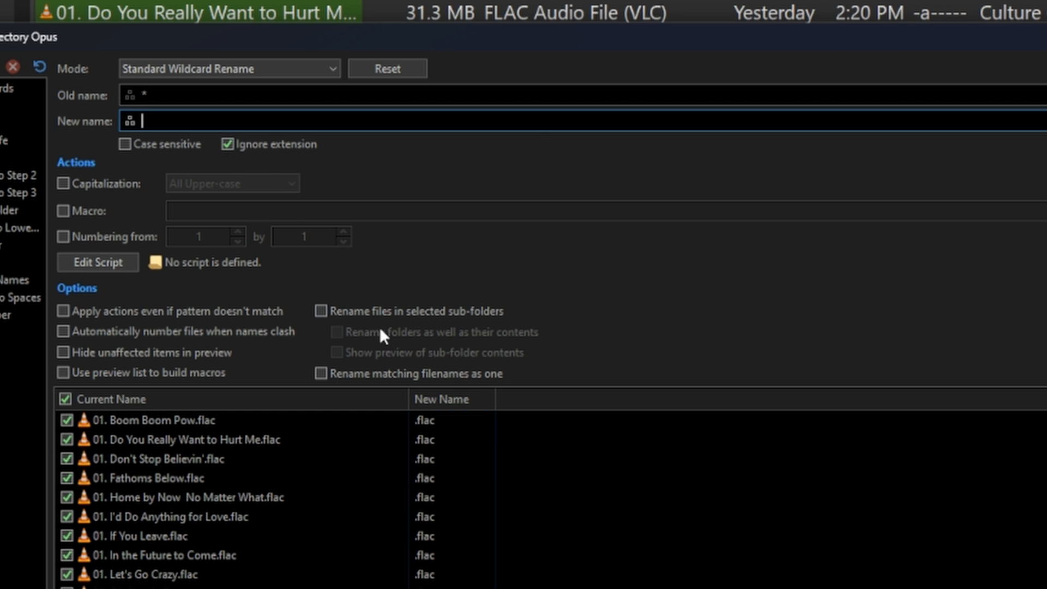
{"action": "left_click", "coordinate": [167, 439]}
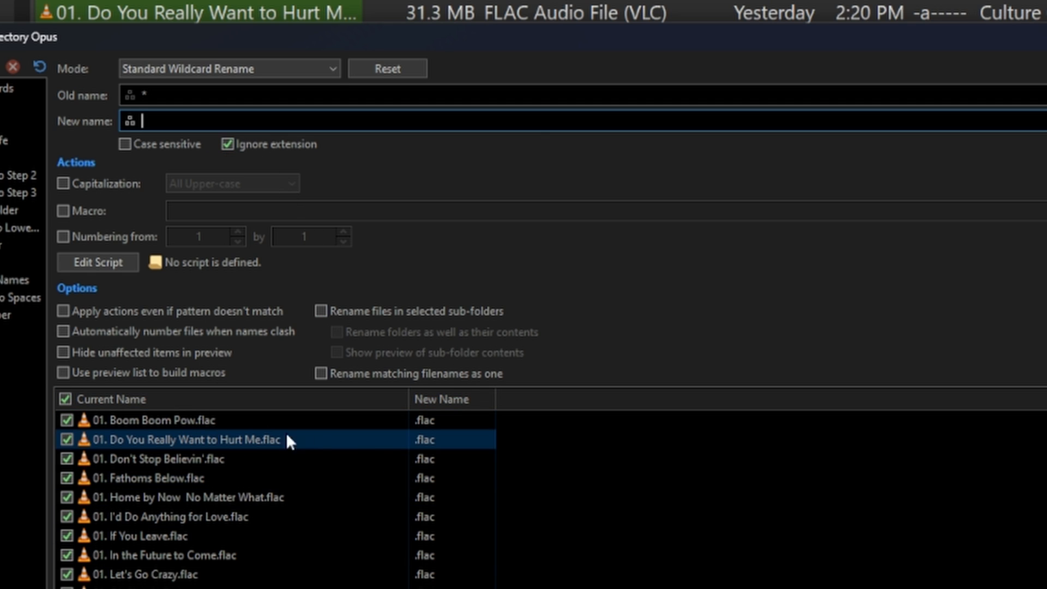
{"action": "left_click", "coordinate": [207, 122]}
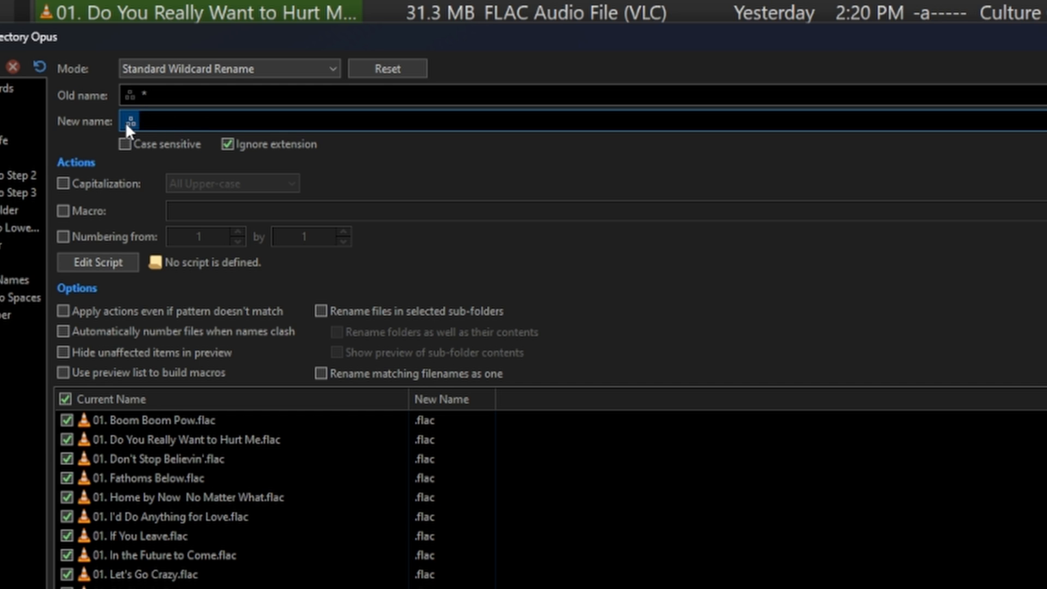
{"action": "left_click", "coordinate": [129, 121]}
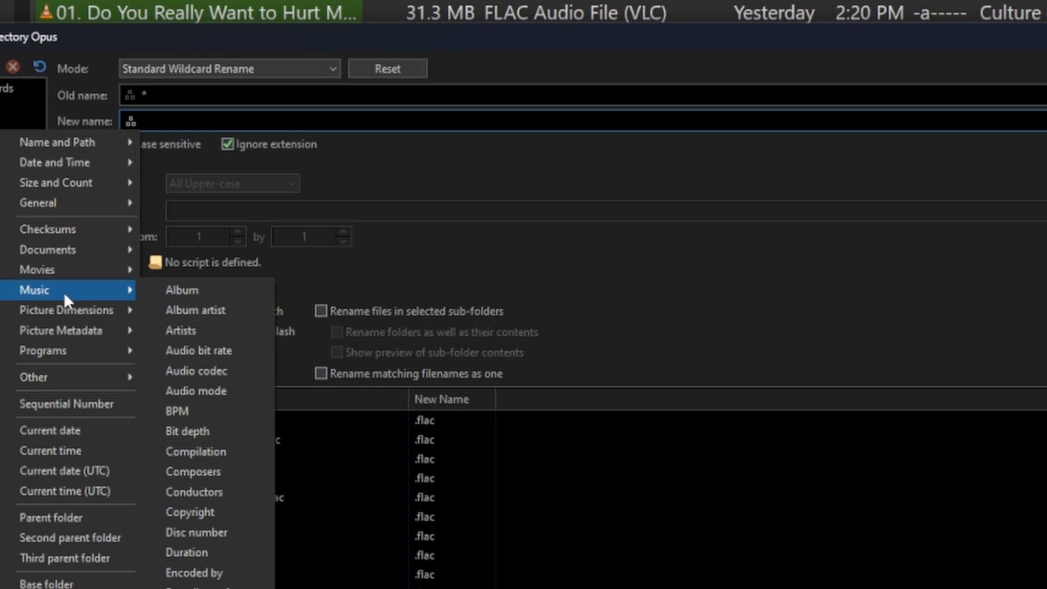
{"action": "mouse_move", "coordinate": [181, 330]}
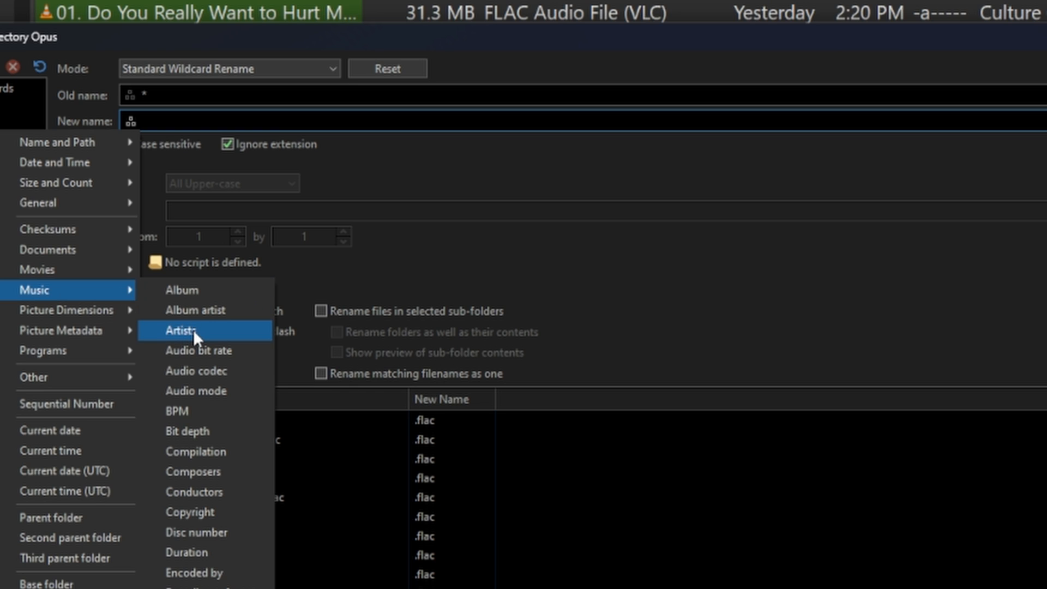
Step: Set New name to {mp3artists} - {mp3album} - {mp3track} - {mp3title} from the Music fields
{"action": "left_click", "coordinate": [182, 330]}
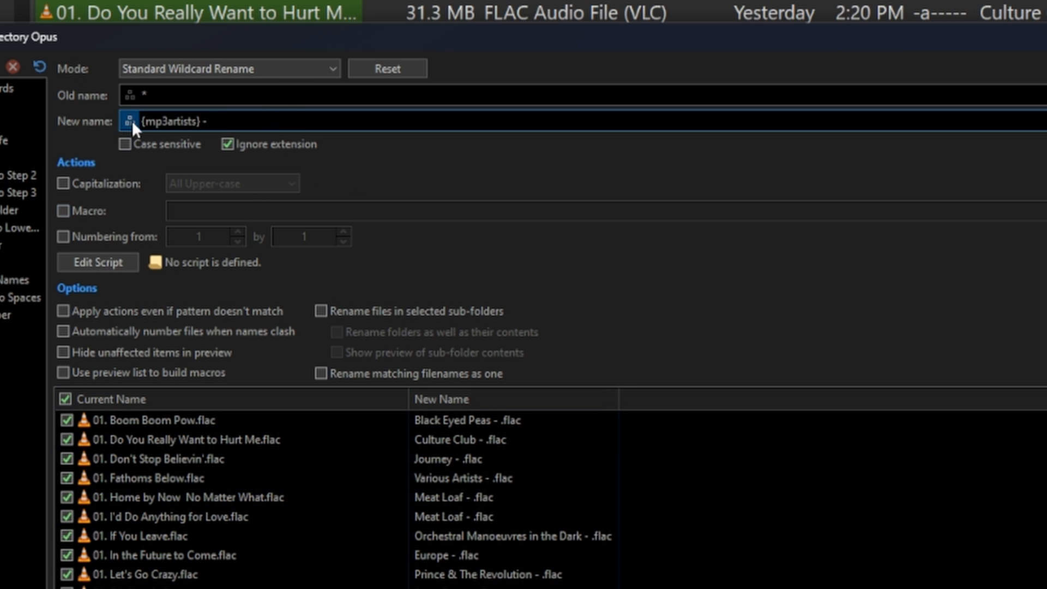
{"action": "left_click", "coordinate": [128, 122]}
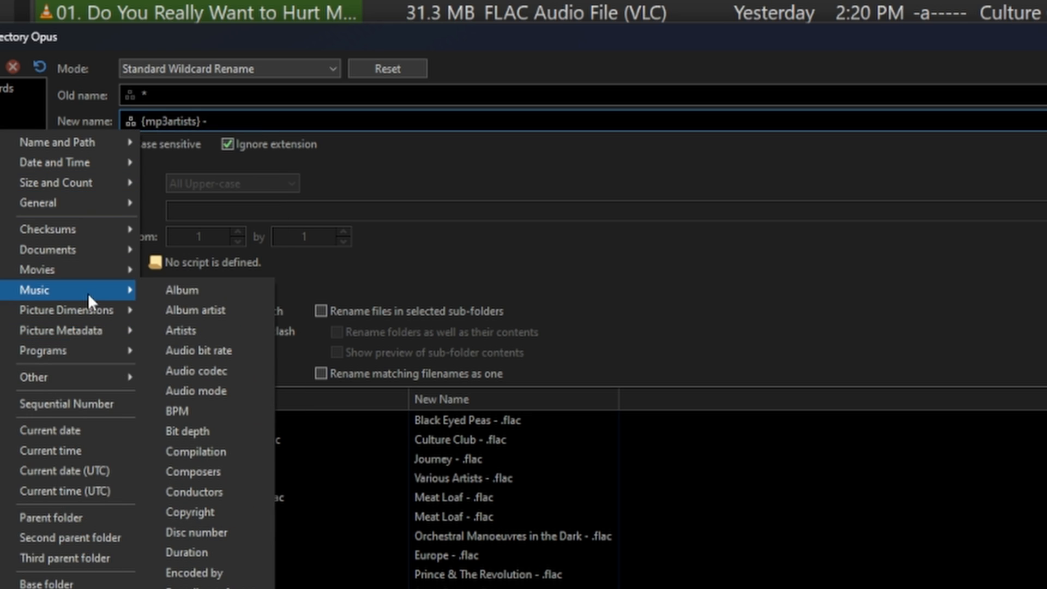
{"action": "left_click", "coordinate": [181, 289]}
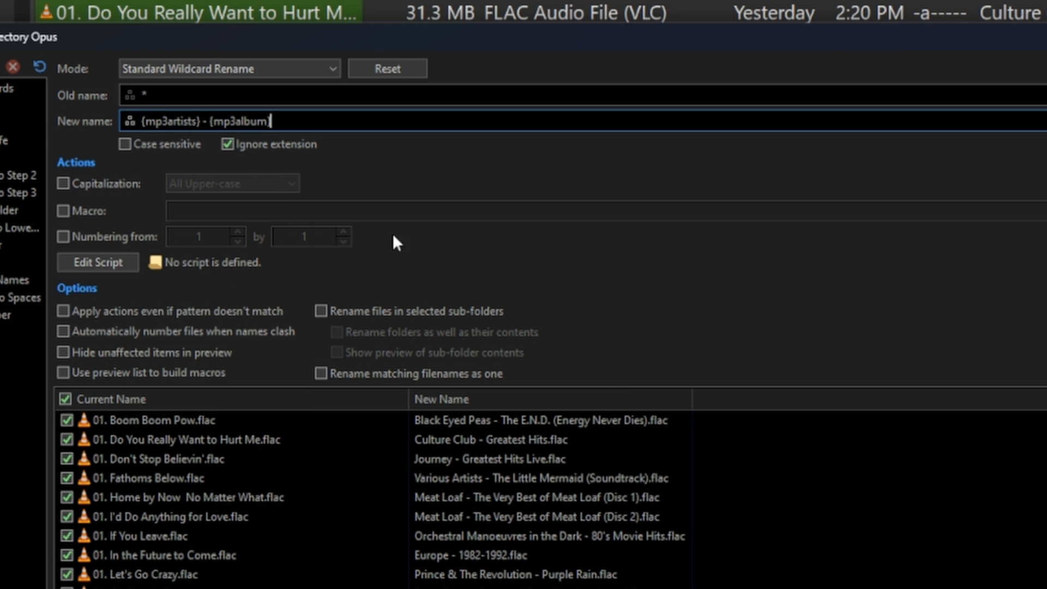
{"action": "mouse_move", "coordinate": [390, 125]}
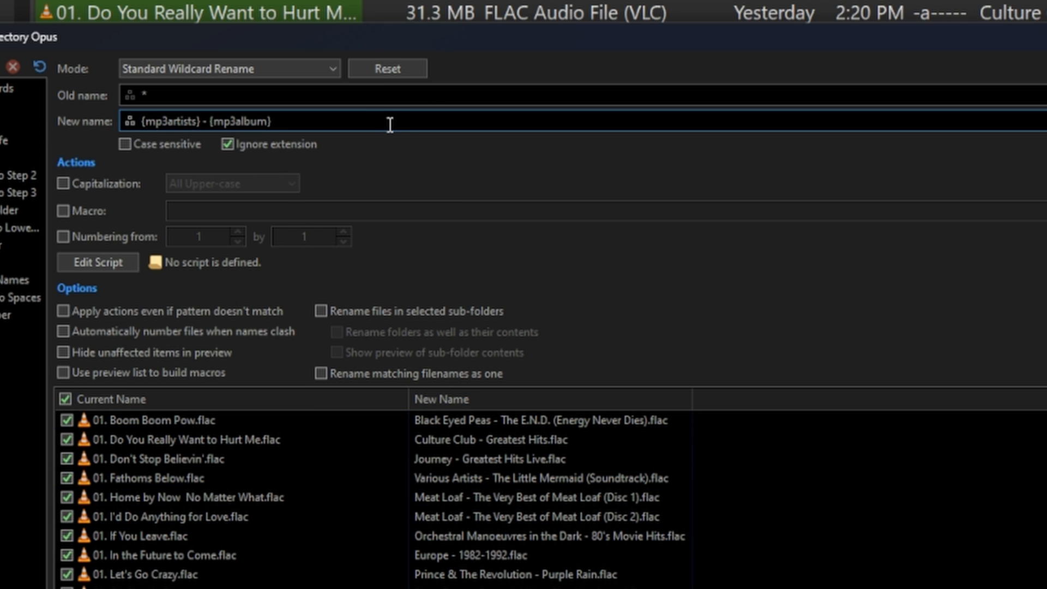
{"action": "type", "text": "- {mp3track} -"}
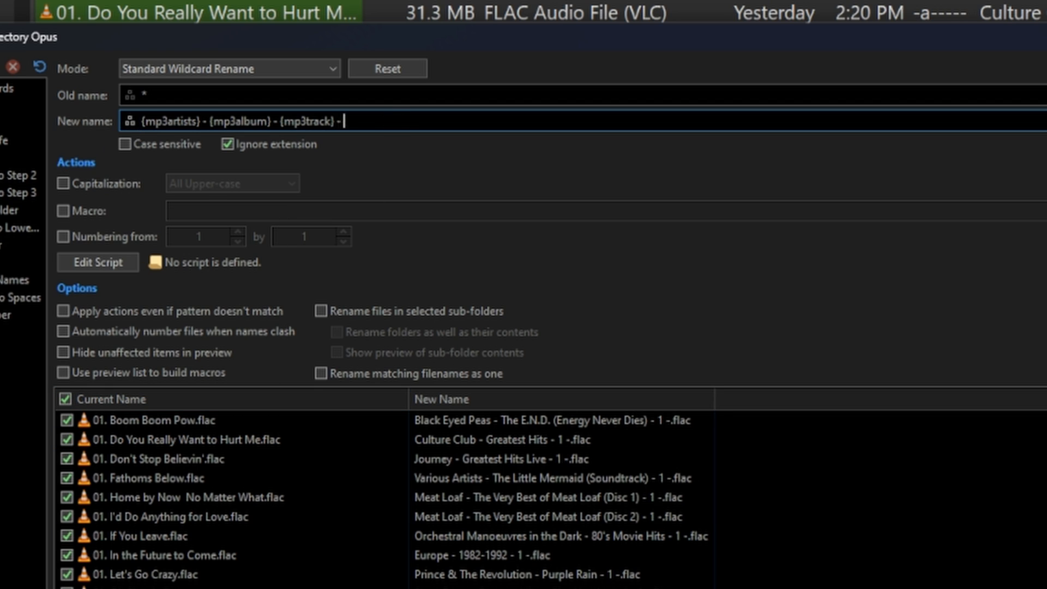
{"action": "mouse_move", "coordinate": [439, 188]}
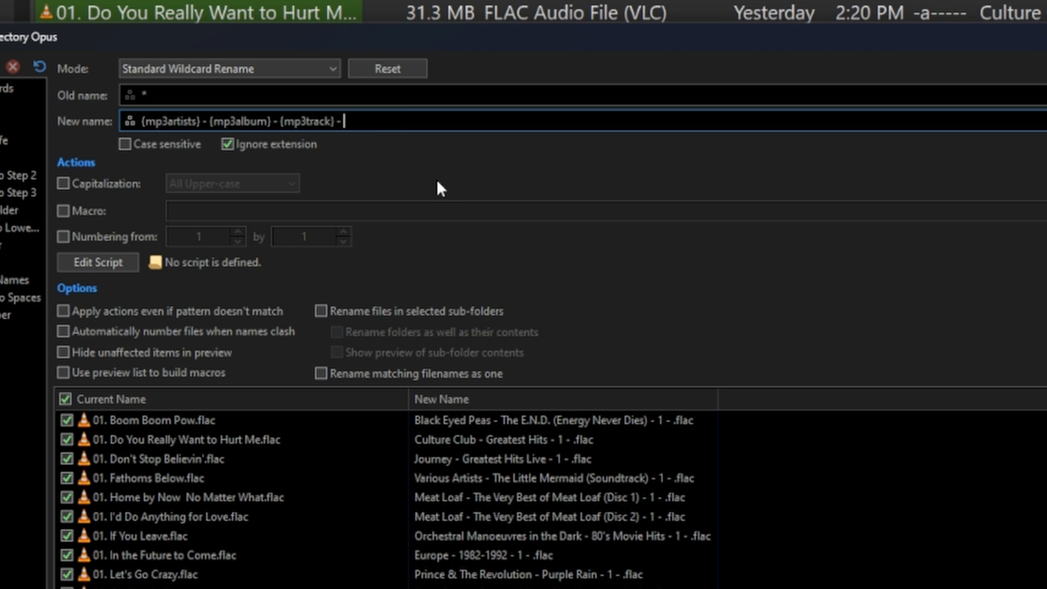
{"action": "mouse_move", "coordinate": [486, 170]}
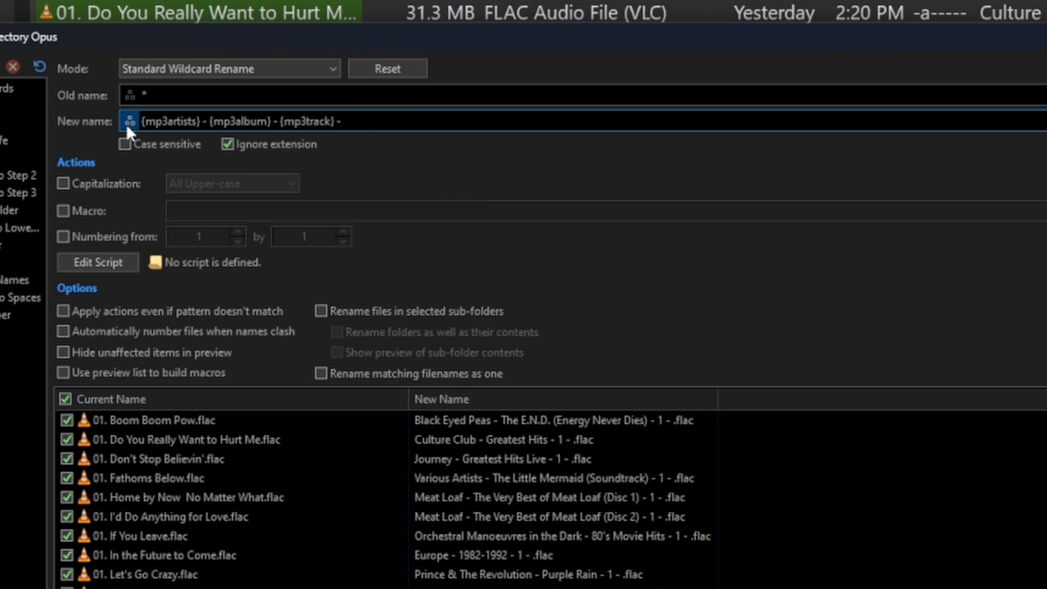
{"action": "left_click", "coordinate": [130, 121]}
{"action": "type", "text": " {mp3title}"}
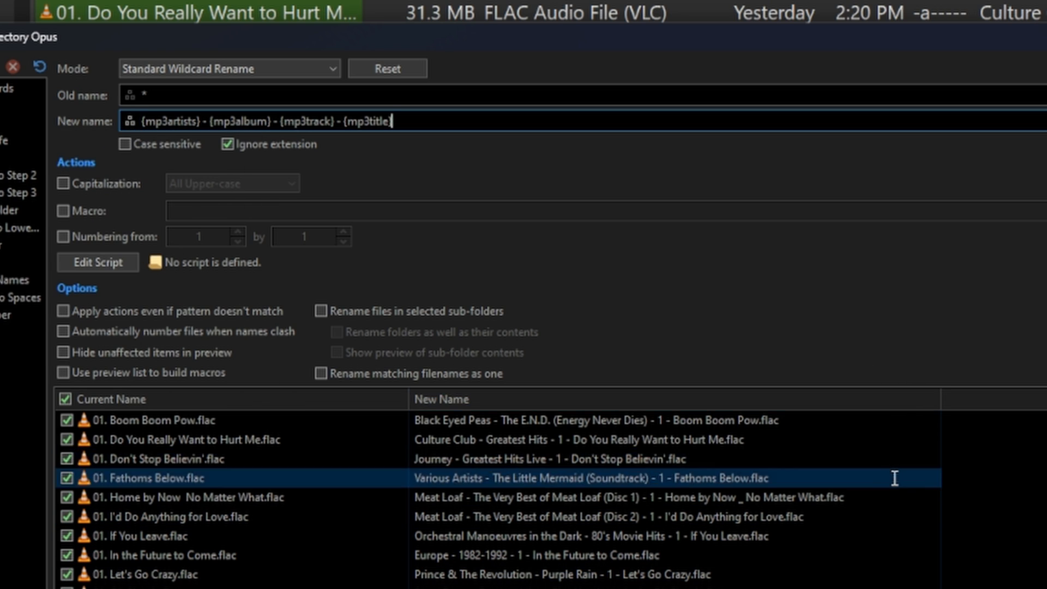
{"action": "left_click", "coordinate": [201, 440]}
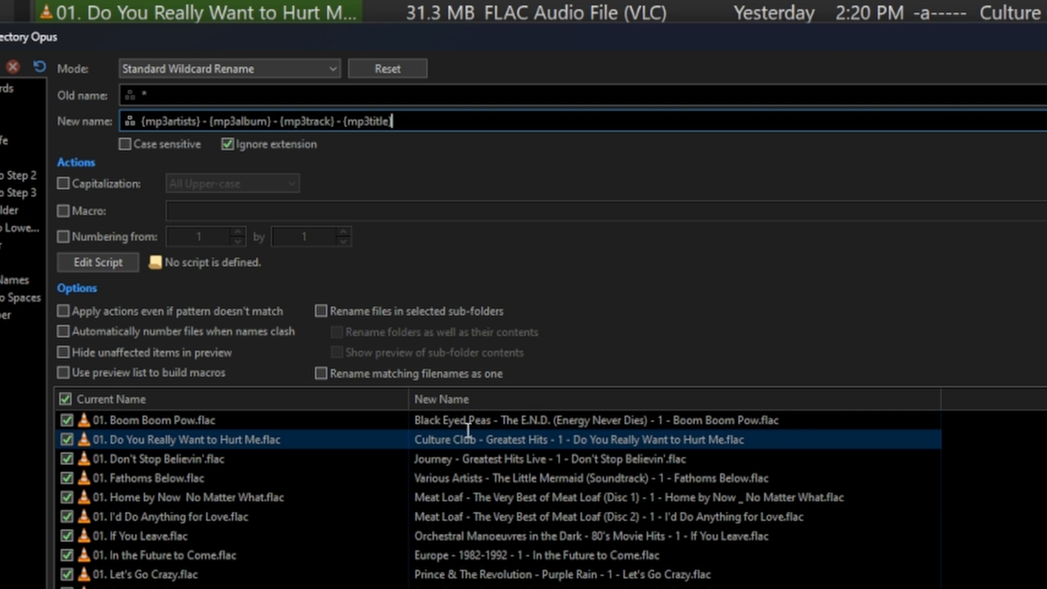
{"action": "scroll", "scroll_direction": "down", "scroll_amount": 3}
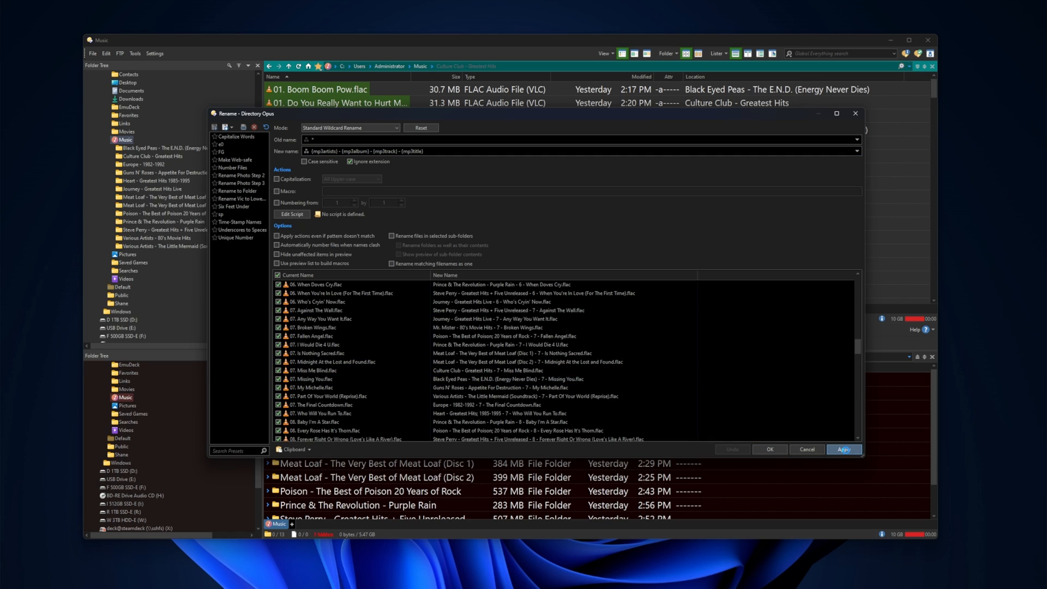
Step: Apply the rename to all 190 tracks and browse renamed files like Boom Boom Pow
{"action": "left_click", "coordinate": [844, 449]}
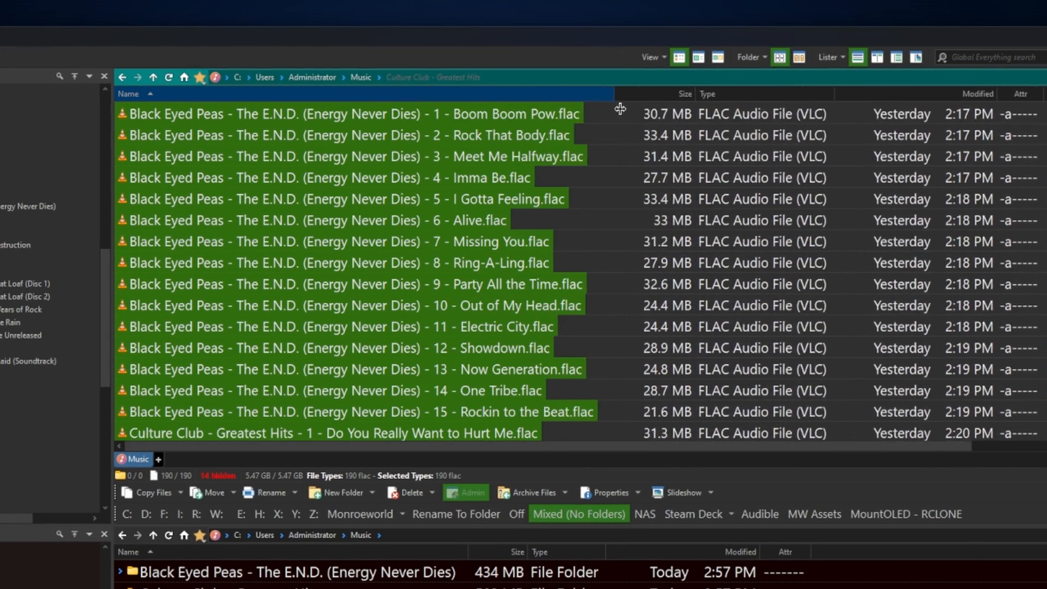
{"action": "left_click", "coordinate": [621, 178]}
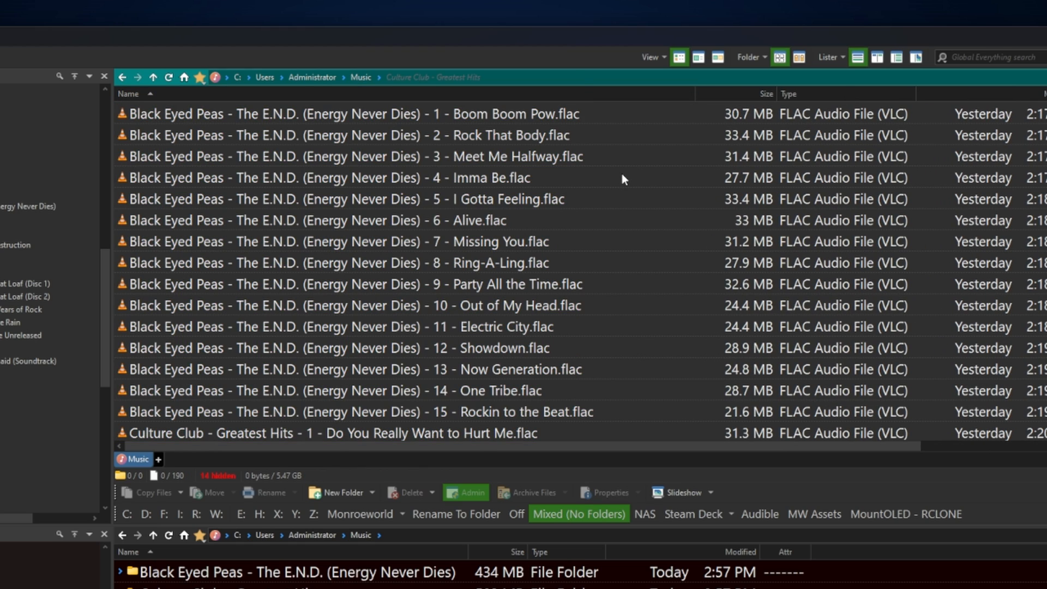
{"action": "mouse_move", "coordinate": [616, 154]}
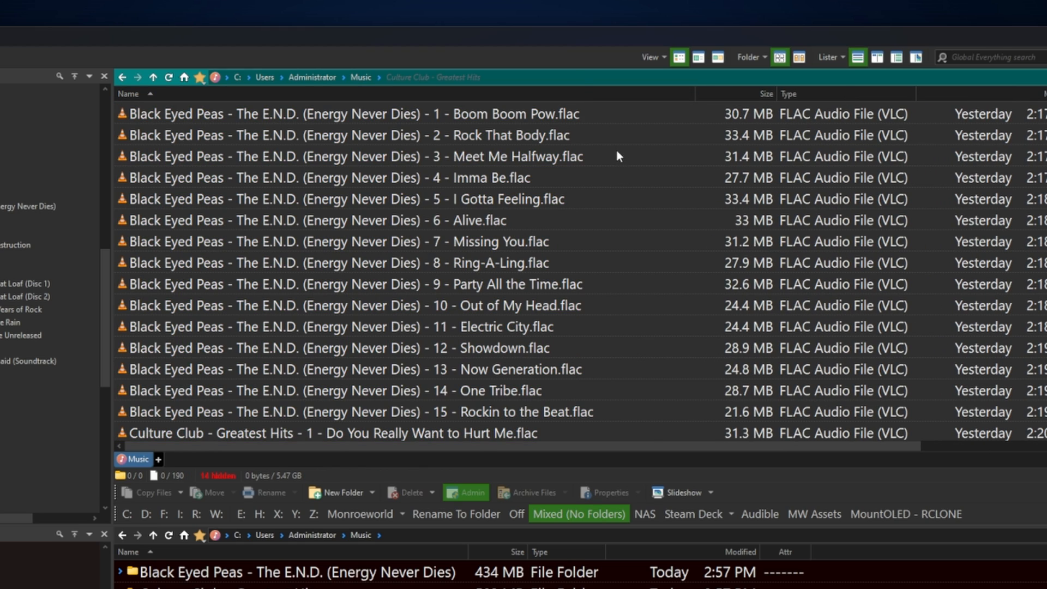
{"action": "left_click", "coordinate": [321, 113]}
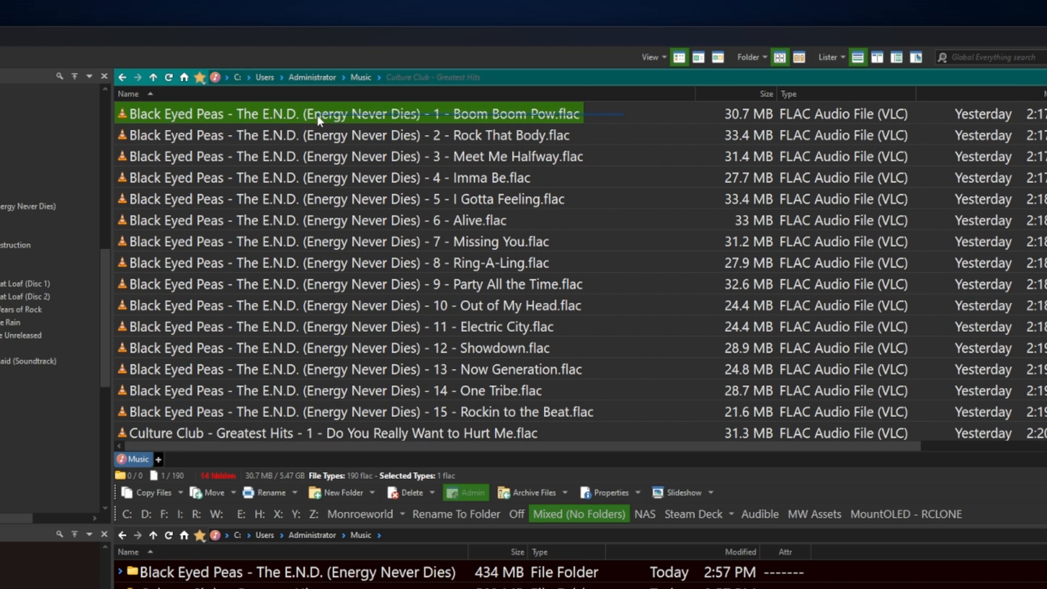
{"action": "left_click", "coordinate": [620, 121]}
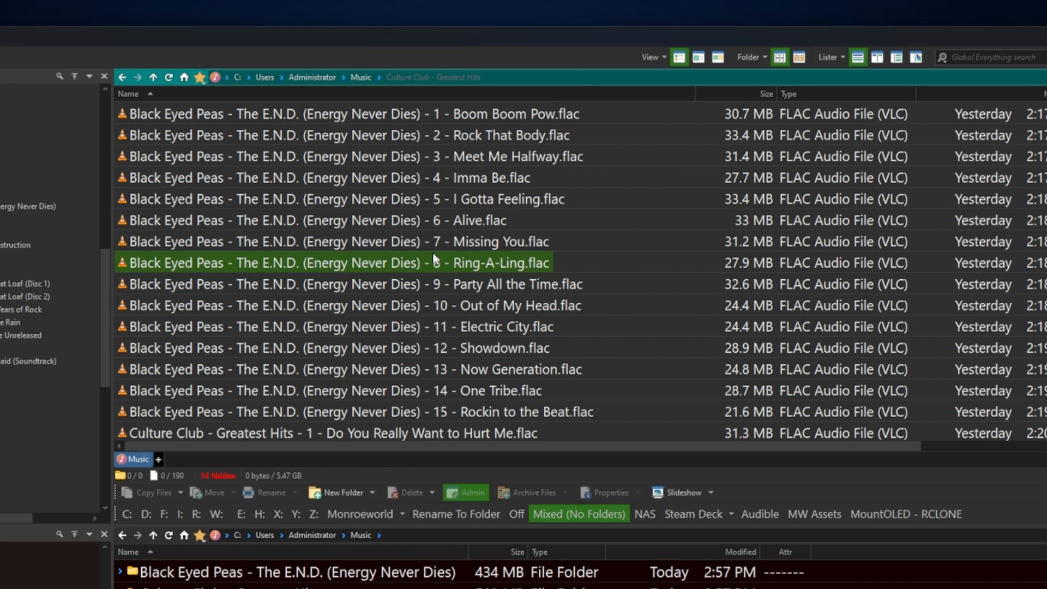
{"action": "left_click", "coordinate": [312, 220]}
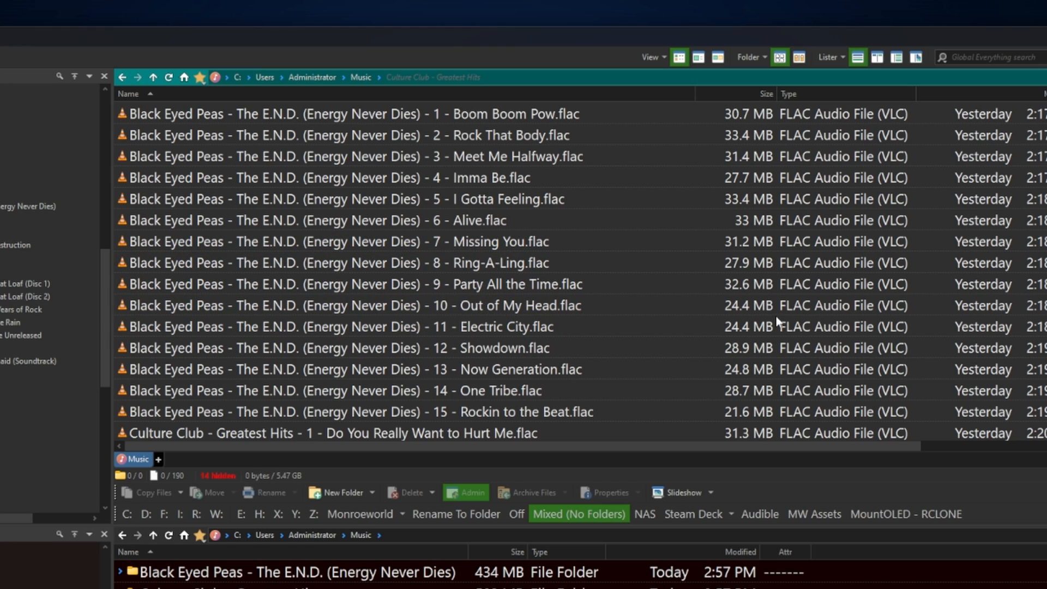
{"action": "mouse_move", "coordinate": [657, 242]}
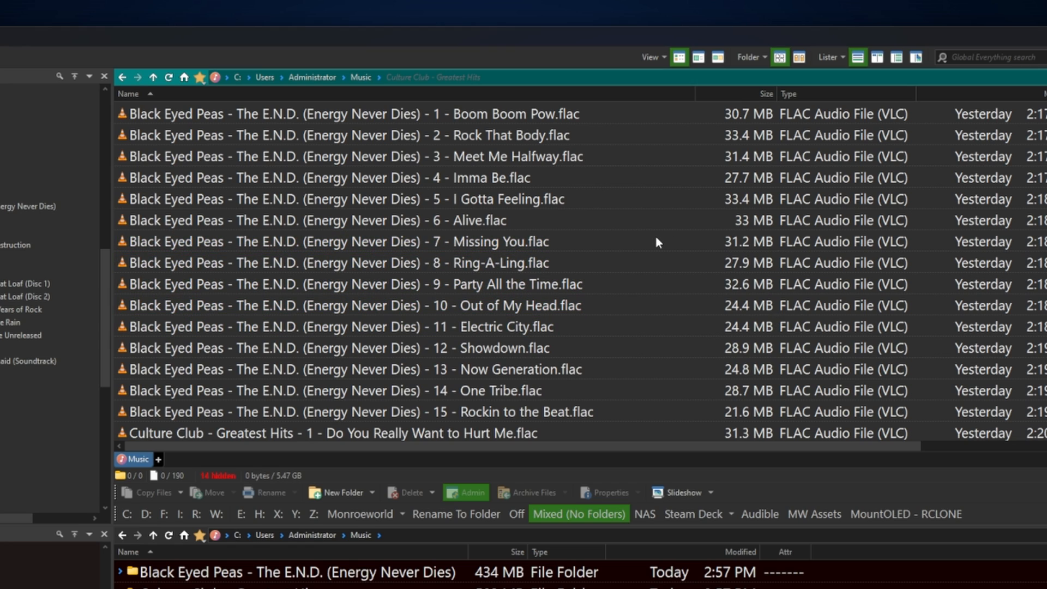
{"action": "scroll", "scroll_direction": "down", "scroll_amount": 3}
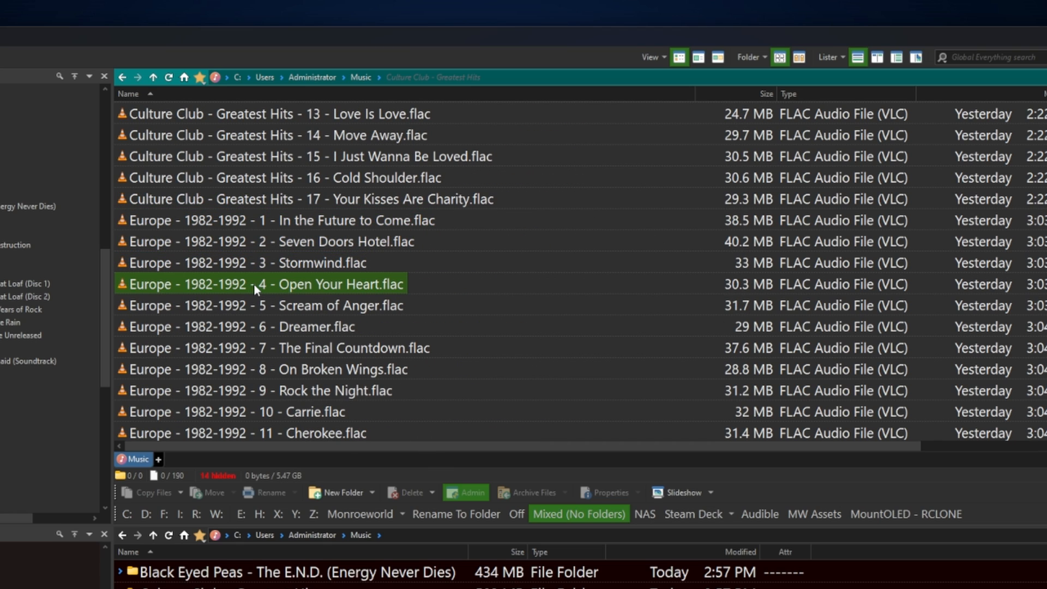
{"action": "mouse_move", "coordinate": [266, 284]}
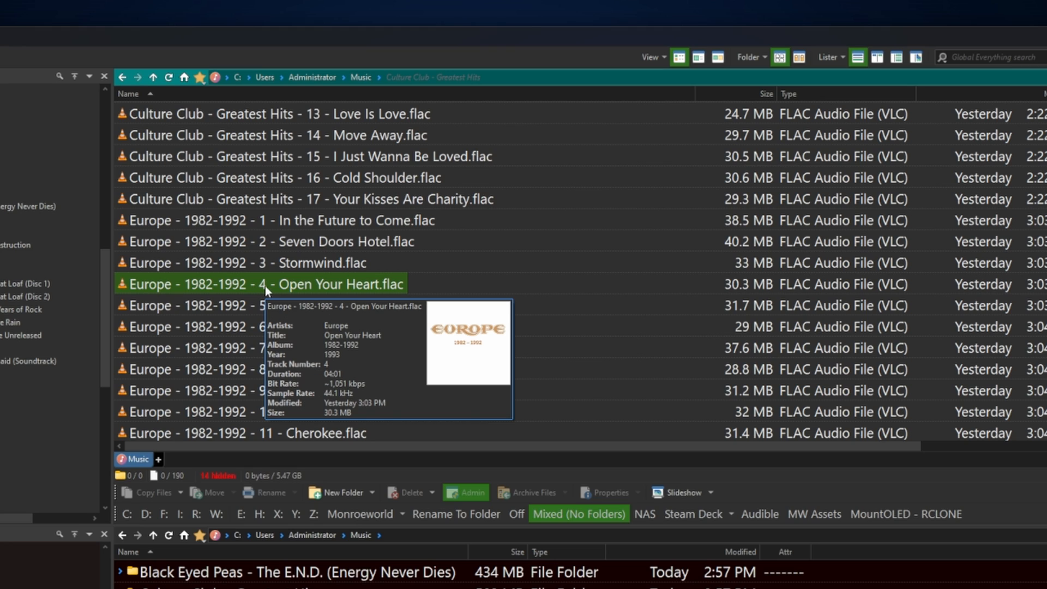
{"action": "mouse_move", "coordinate": [273, 292]}
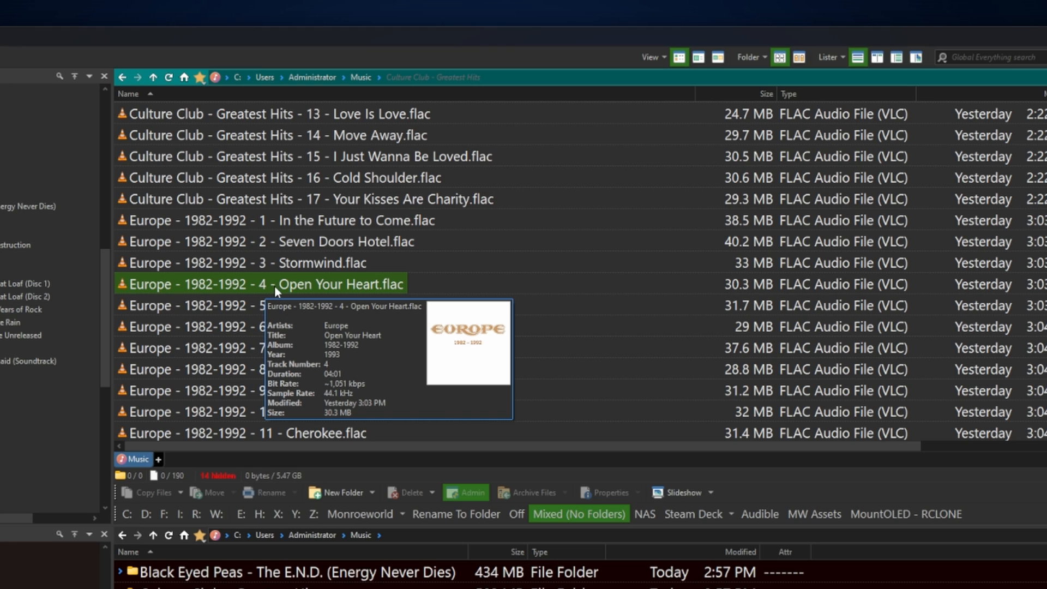
{"action": "mouse_move", "coordinate": [636, 244]}
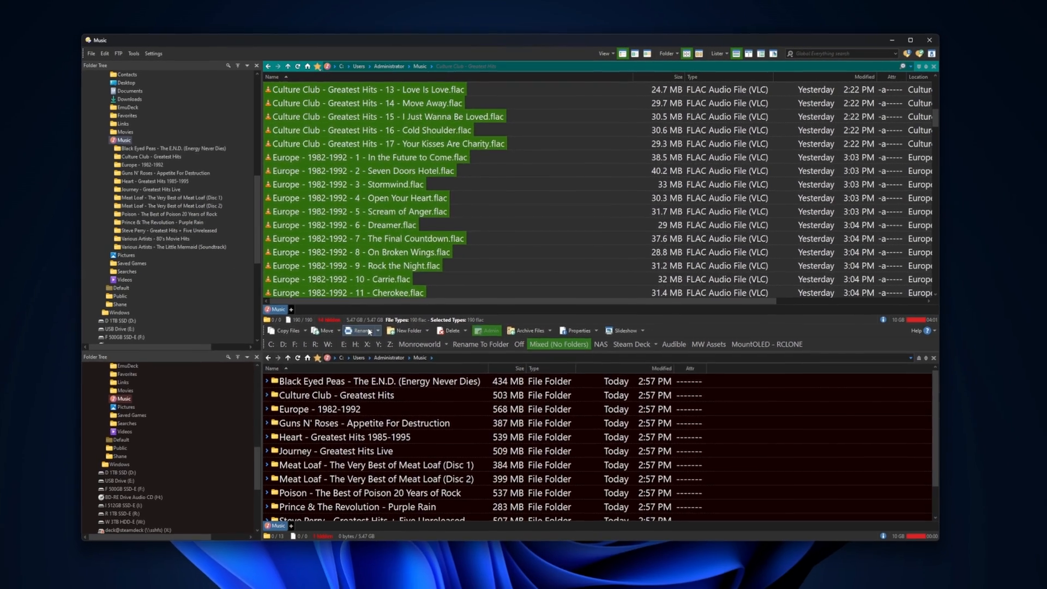
Step: Enter the regular expression (.*) - (.) - (.*) as the Old name pattern
{"action": "left_click", "coordinate": [363, 330]}
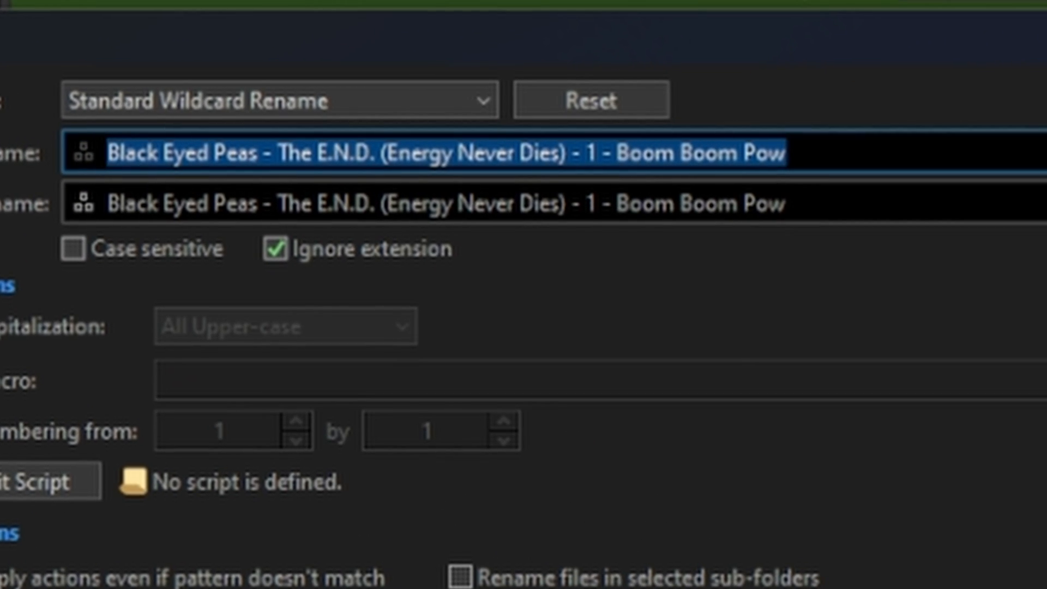
{"action": "mouse_move", "coordinate": [244, 133]}
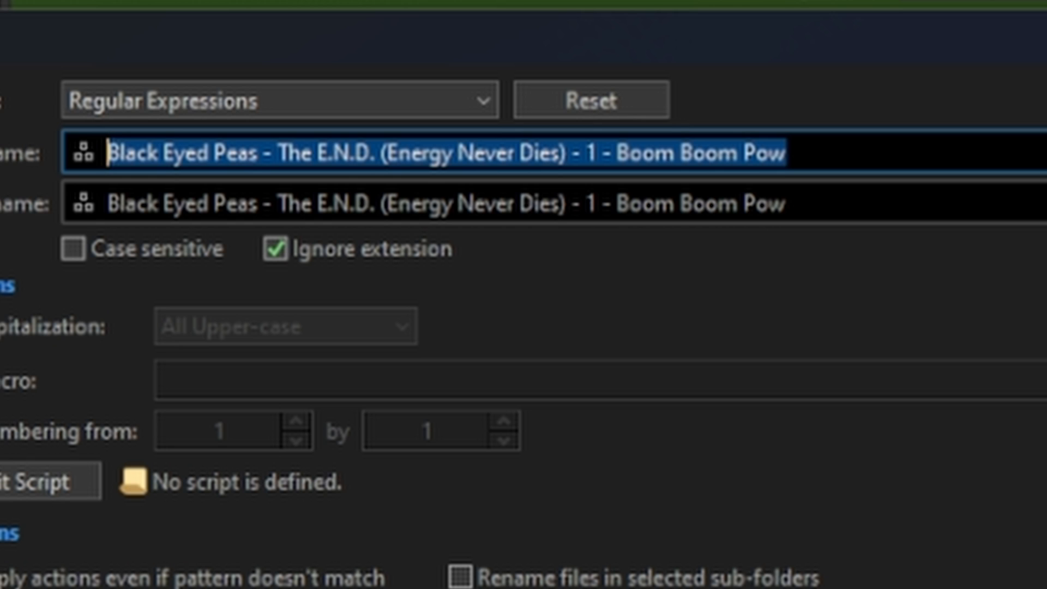
{"action": "type", "text": "(.(*"}
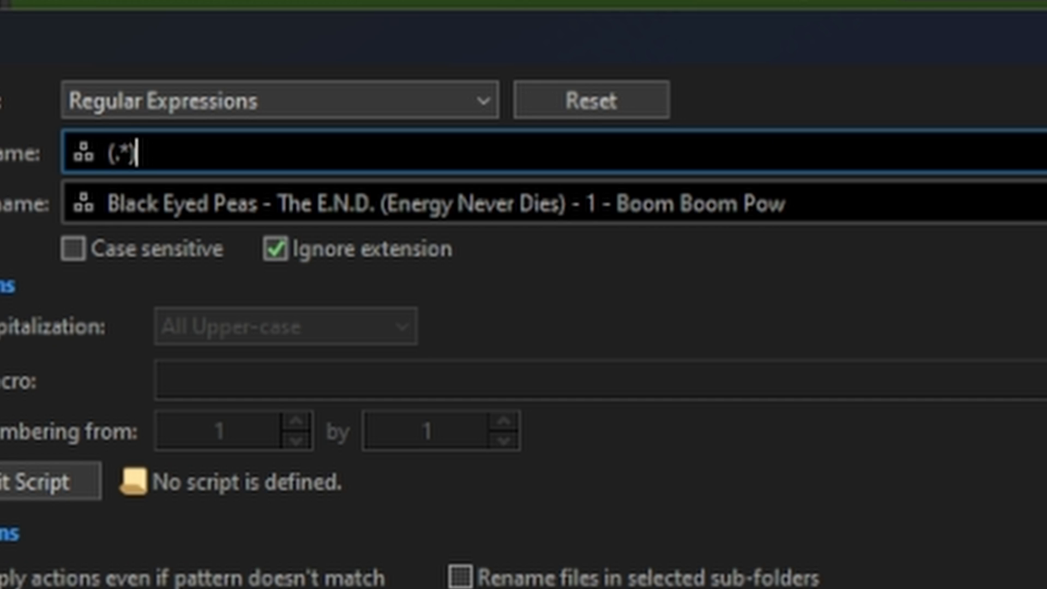
{"action": "type", "text": "-"}
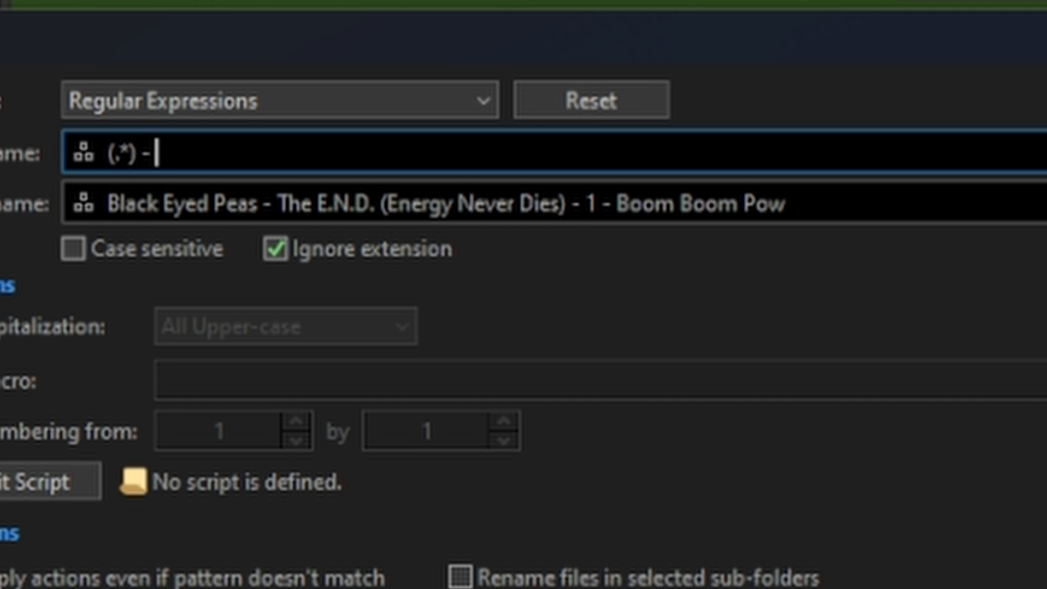
{"action": "type", "text": "?"}
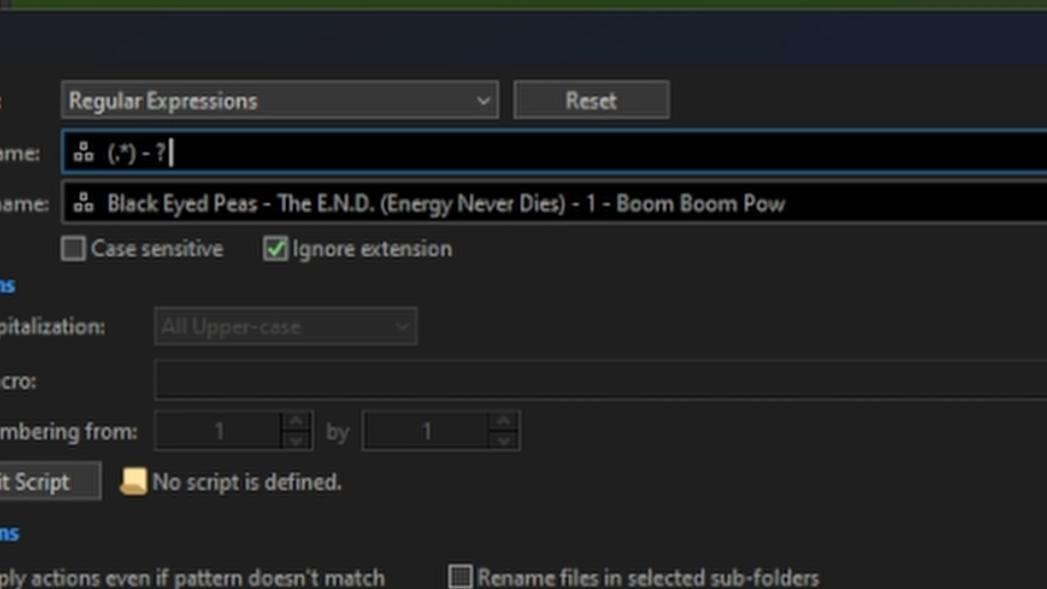
{"action": "type", "text": "- ("}
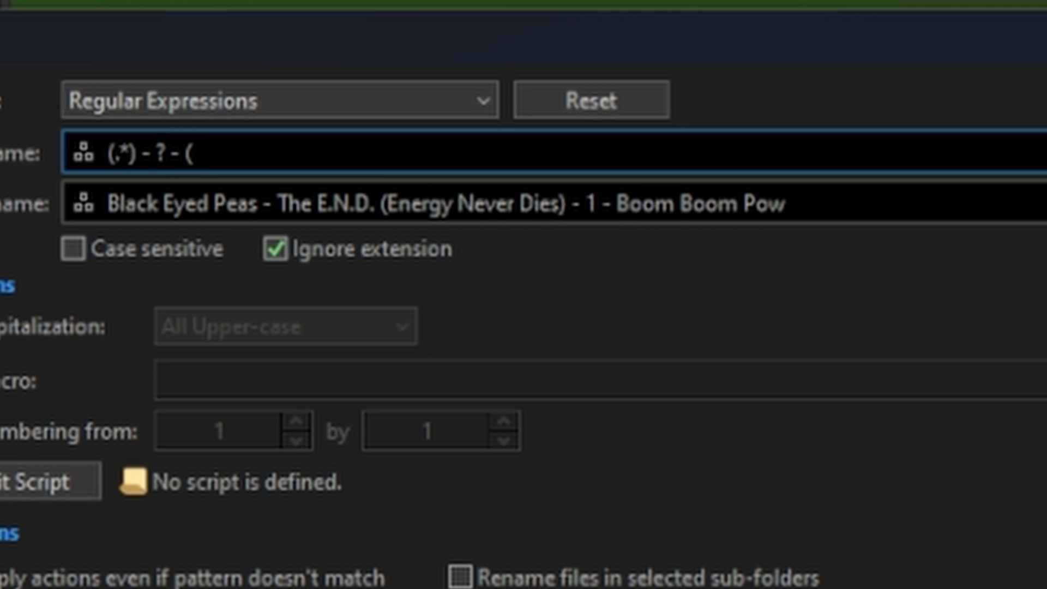
{"action": "type", "text": ".*)"}
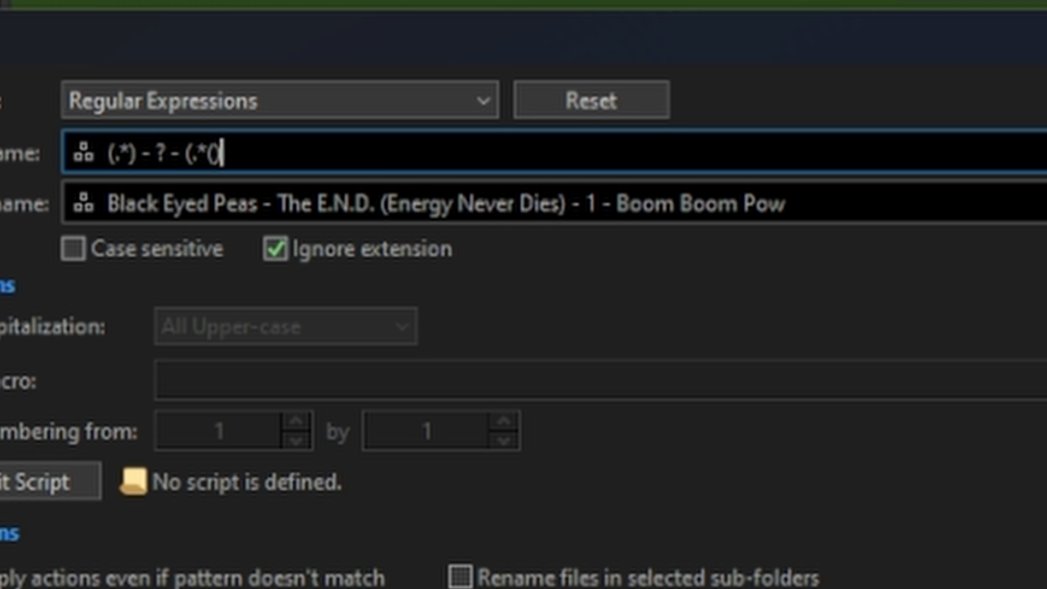
{"action": "key", "text": "Backspace"}
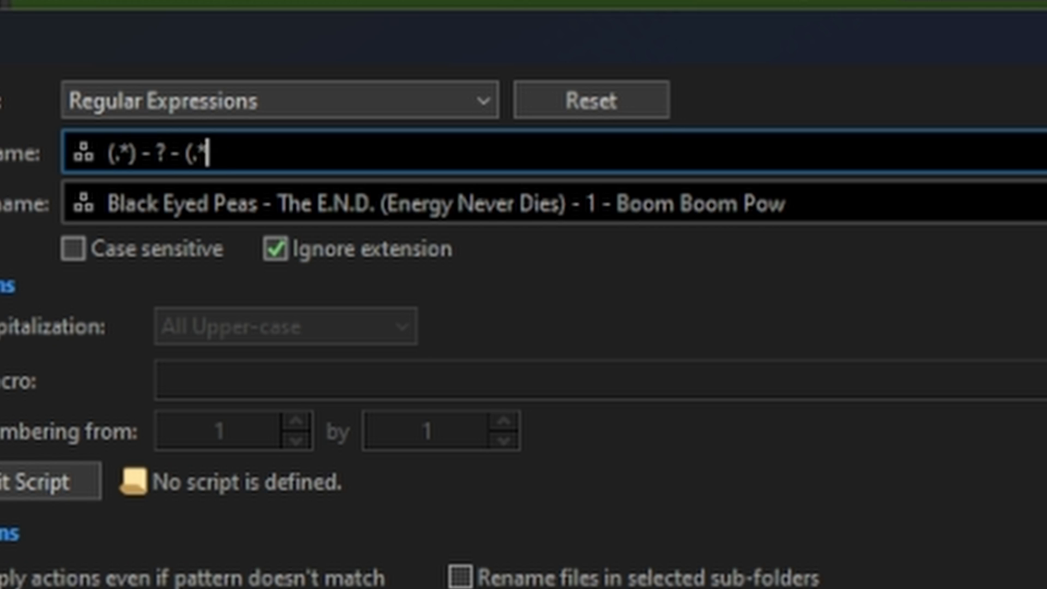
{"action": "type", "text": ")"}
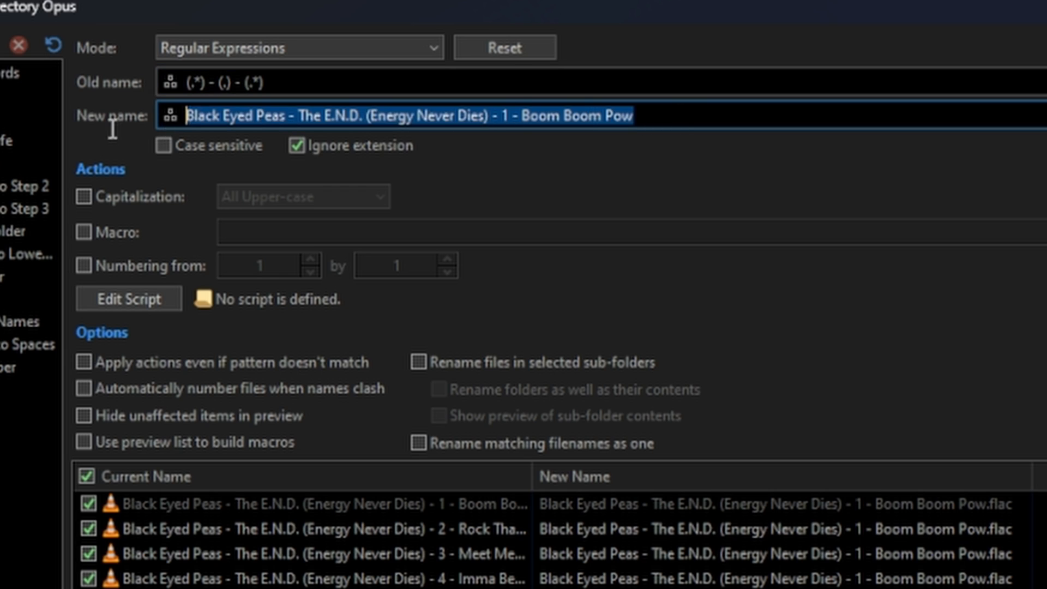
{"action": "mouse_move", "coordinate": [117, 139]}
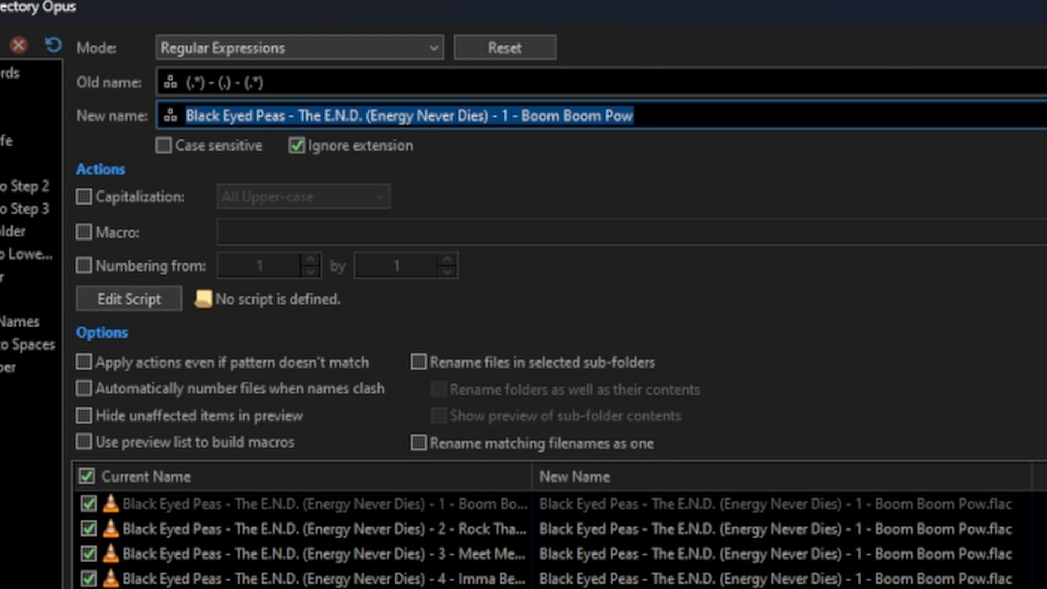
Step: Set New name to \1 - 0\2 - \3 so single-digit track numbers become zero-padded
{"action": "type", "text": "\\"}
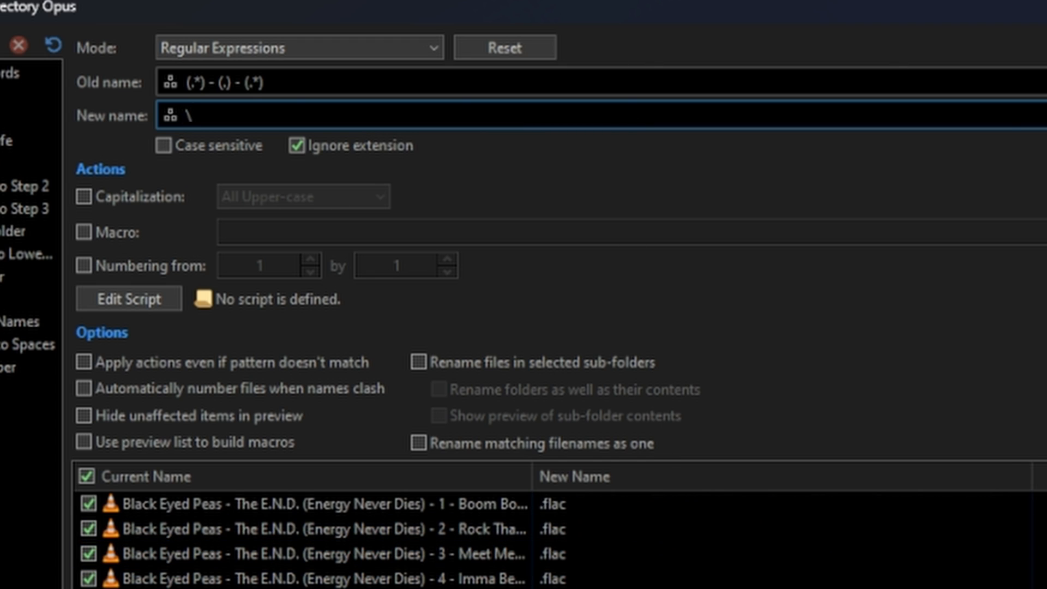
{"action": "type", "text": "1"}
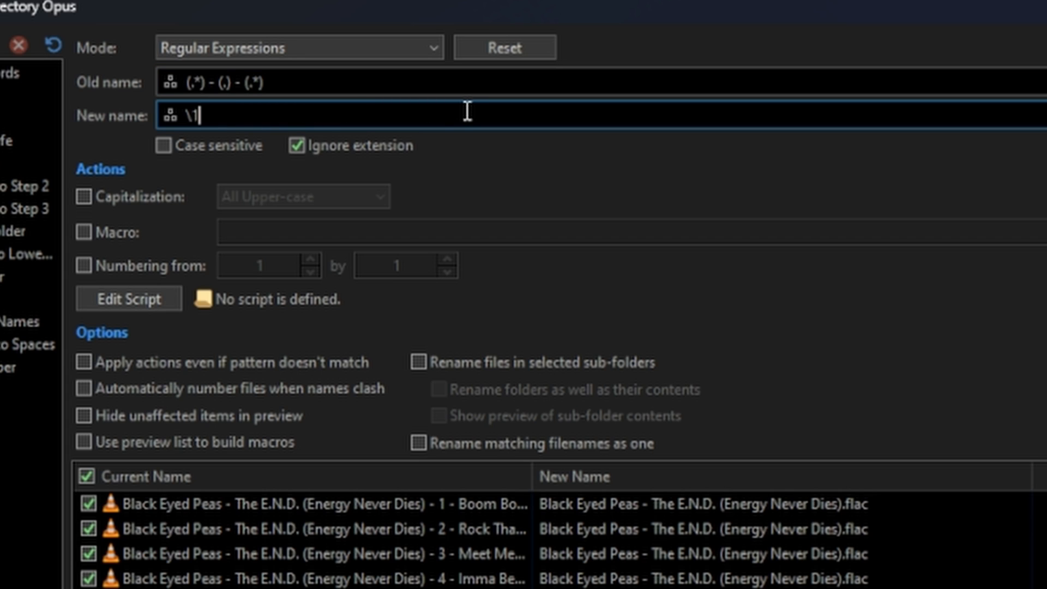
{"action": "type", "text": "-"}
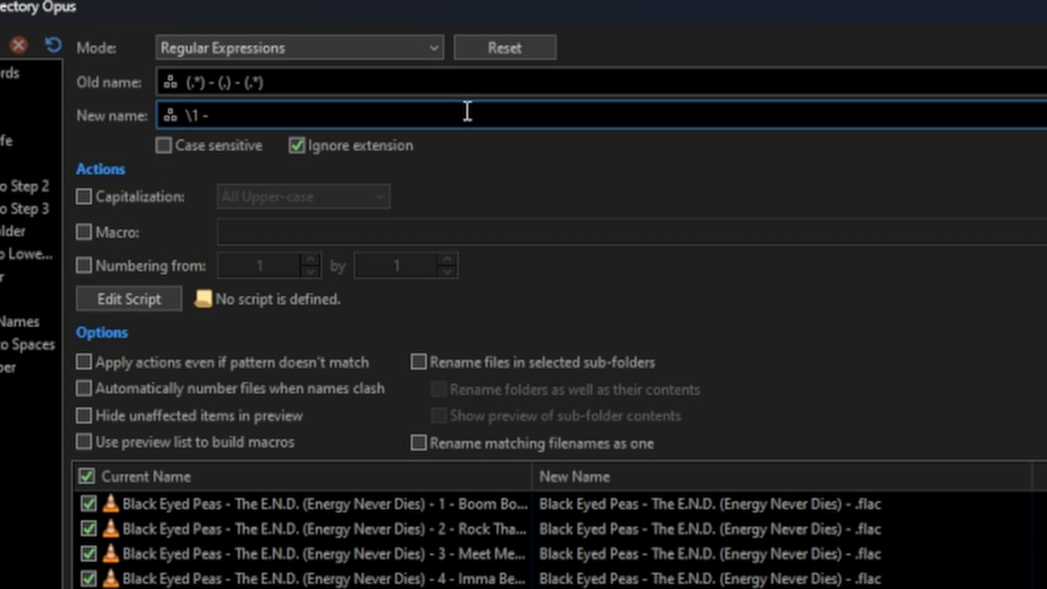
{"action": "type", "text": "0"}
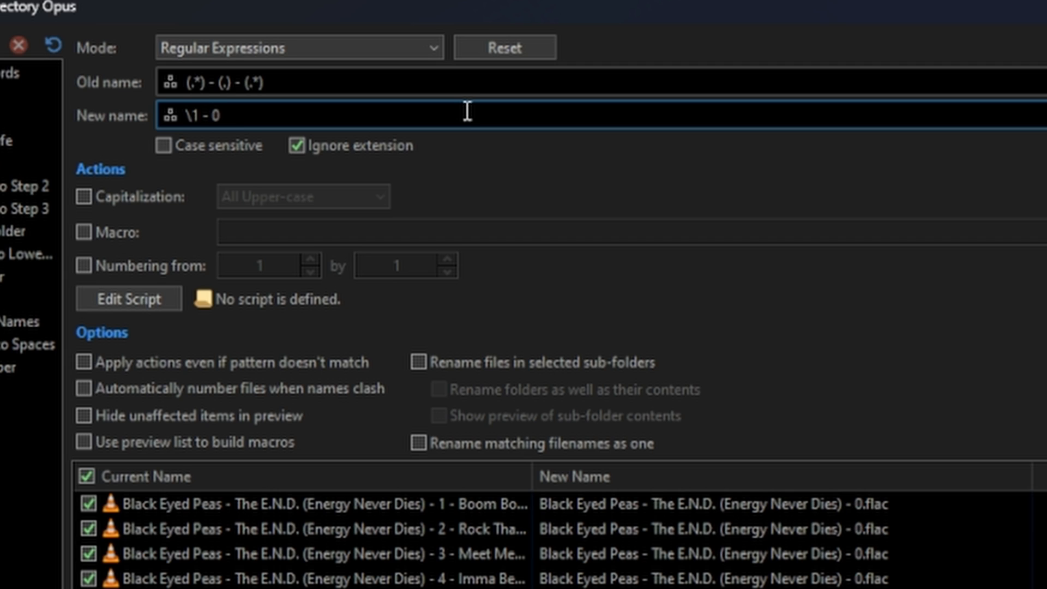
{"action": "type", "text": "\\2"}
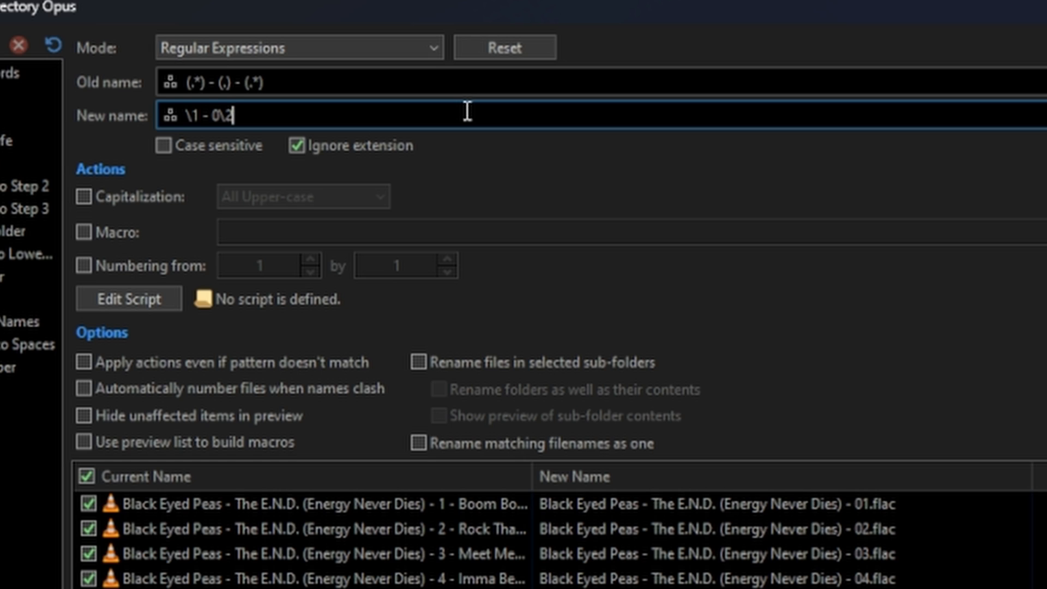
{"action": "type", "text": "-"}
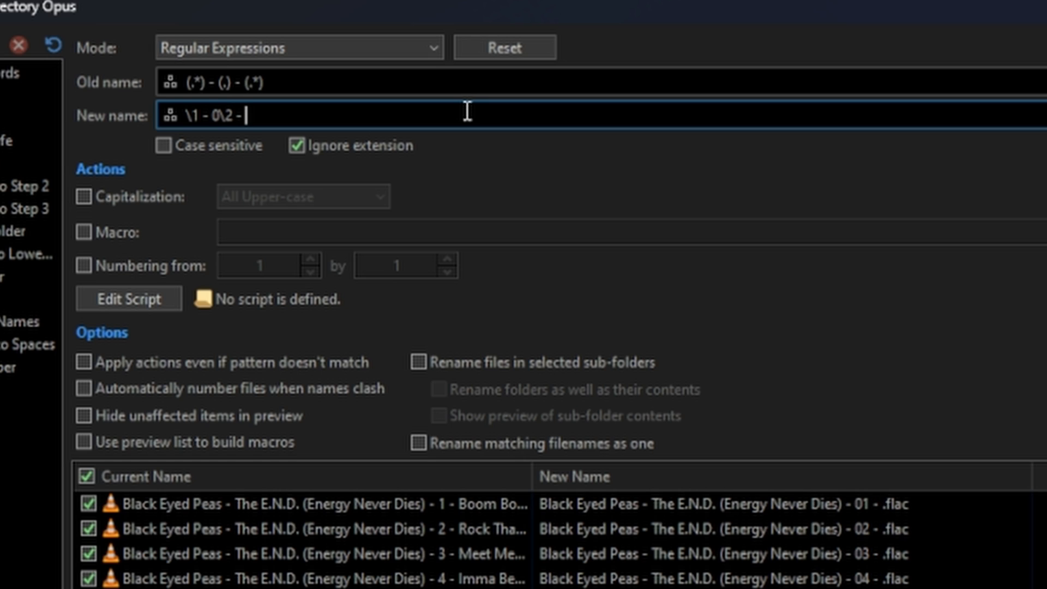
{"action": "type", "text": "\\"}
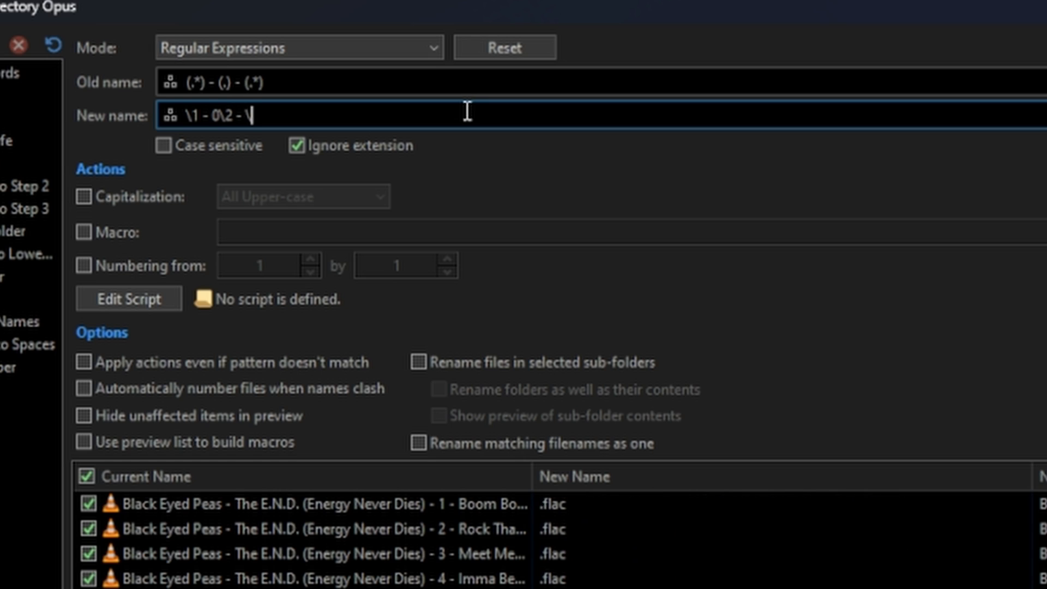
{"action": "type", "text": "3"}
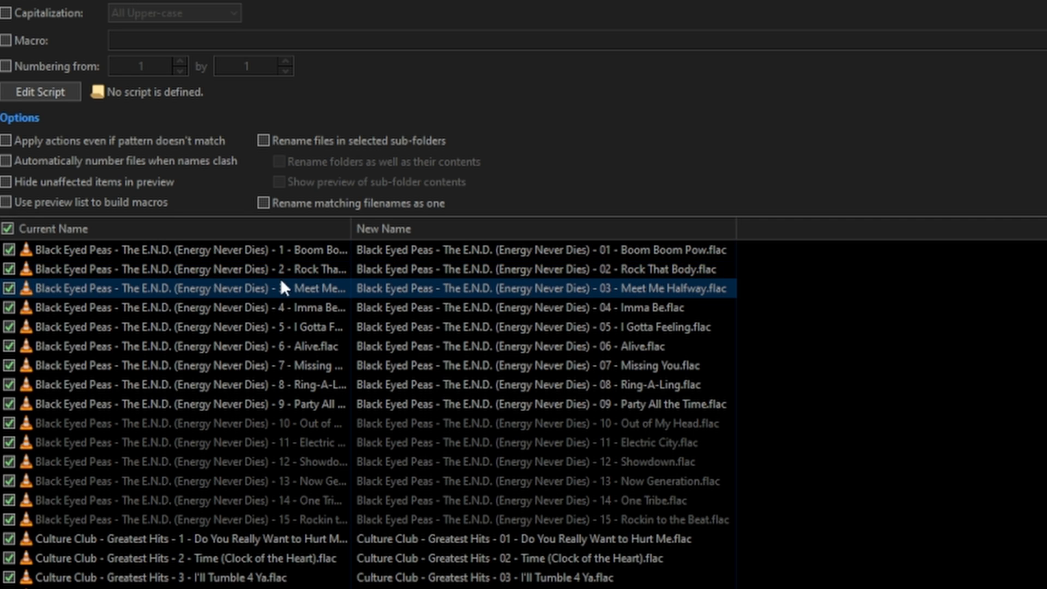
Step: Restore the 0 before \2 in New name, rename the files, and return to Music
{"action": "left_click", "coordinate": [167, 365]}
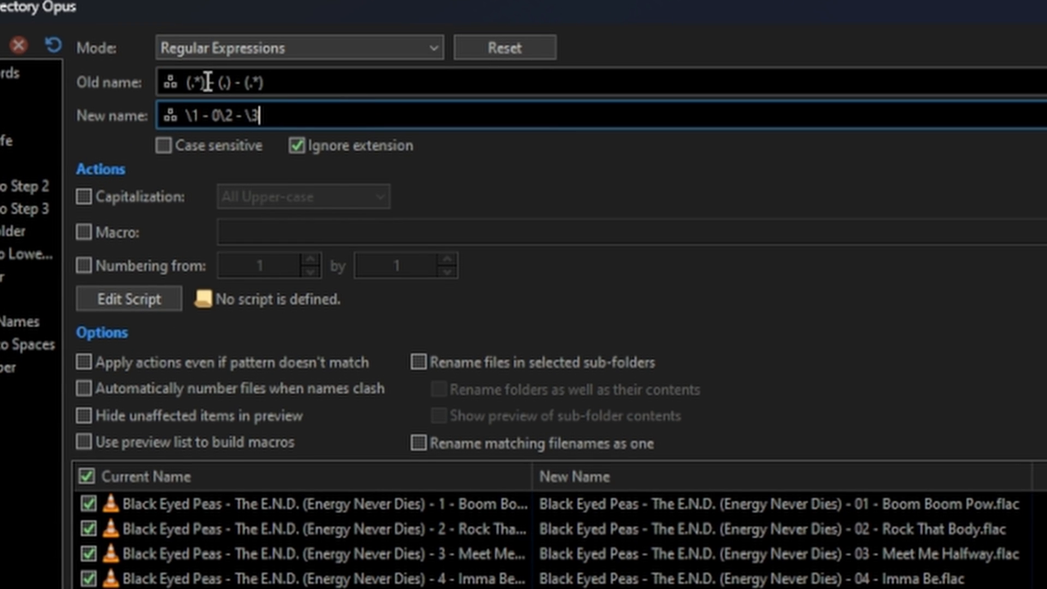
{"action": "mouse_move", "coordinate": [281, 90]}
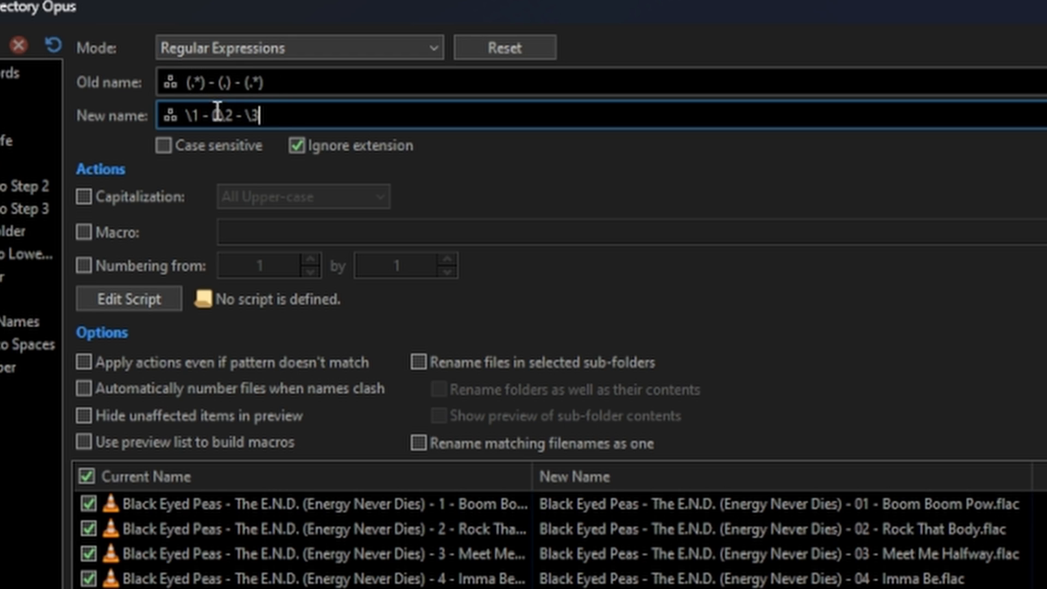
{"action": "type", "text": "0"}
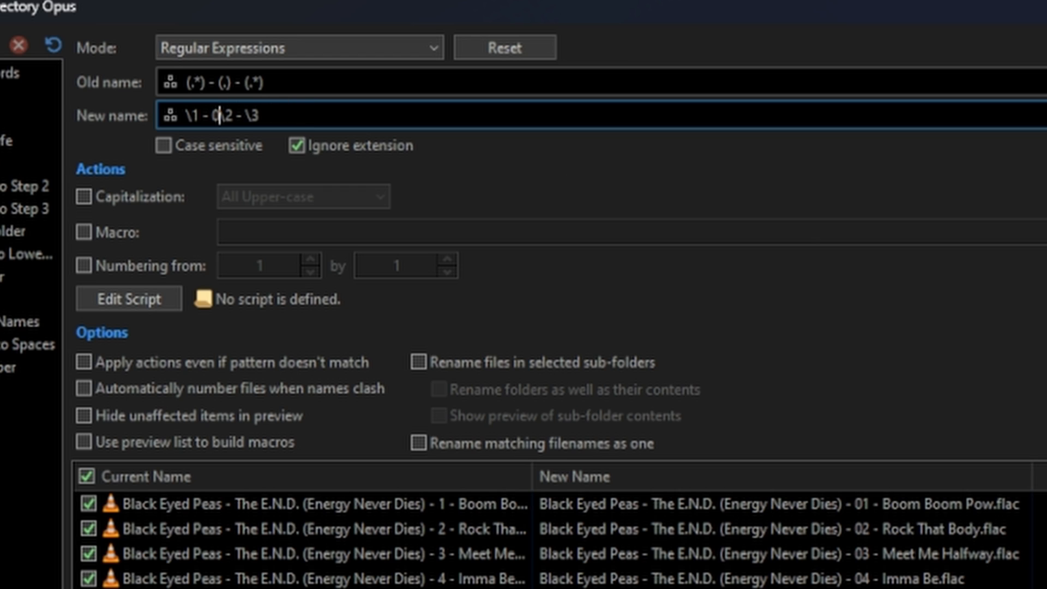
{"action": "key", "text": "Backspace"}
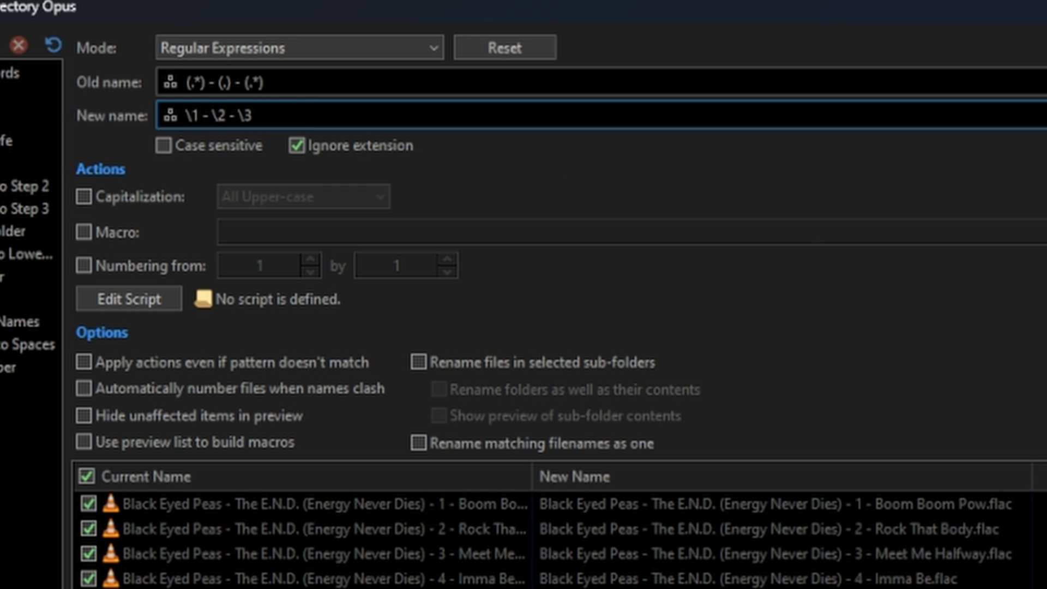
{"action": "mouse_move", "coordinate": [221, 74]}
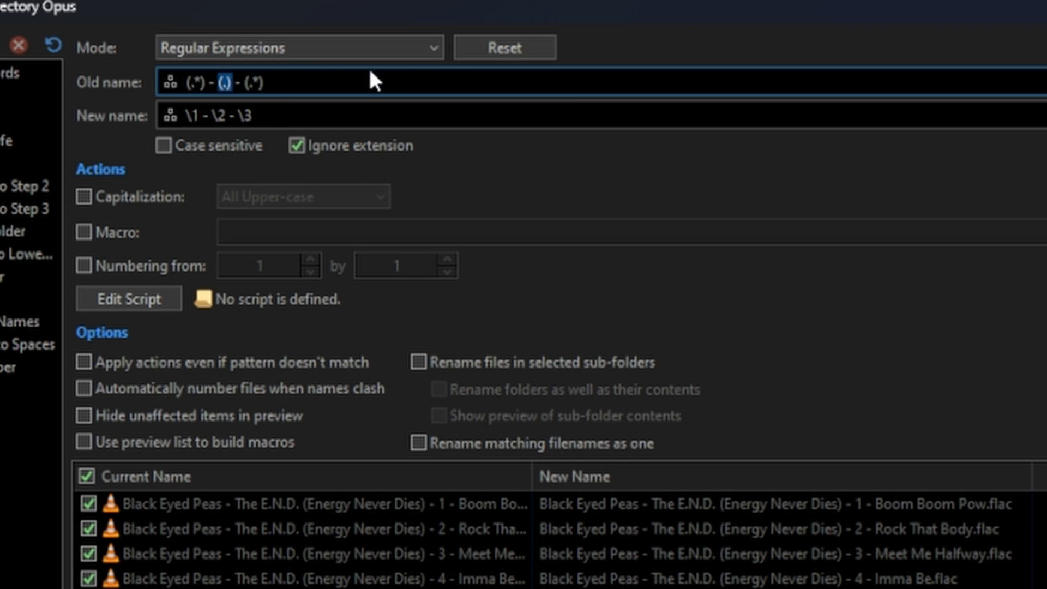
{"action": "mouse_move", "coordinate": [576, 171]}
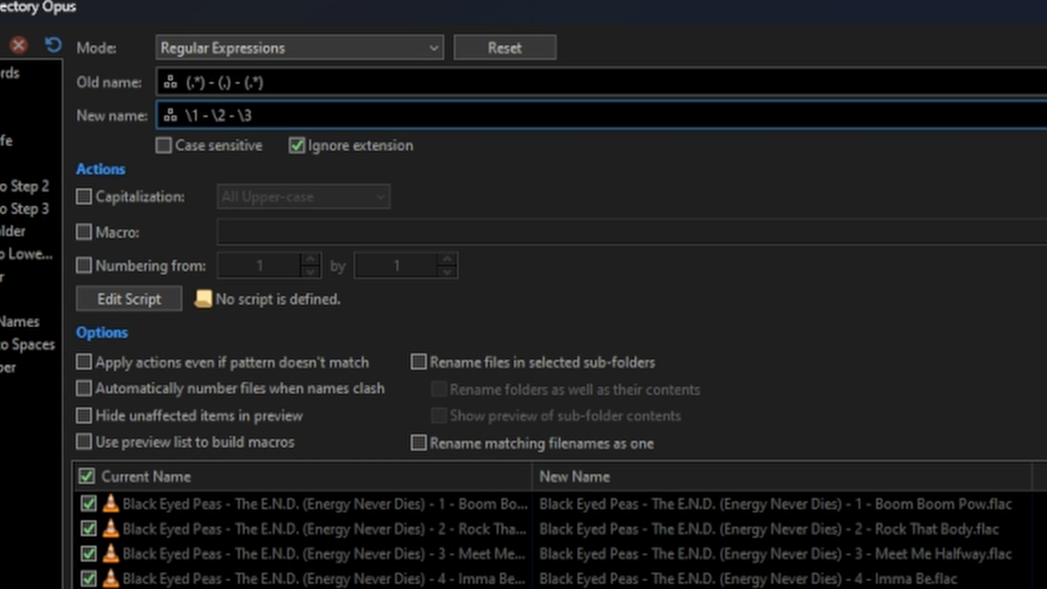
{"action": "type", "text": "0"}
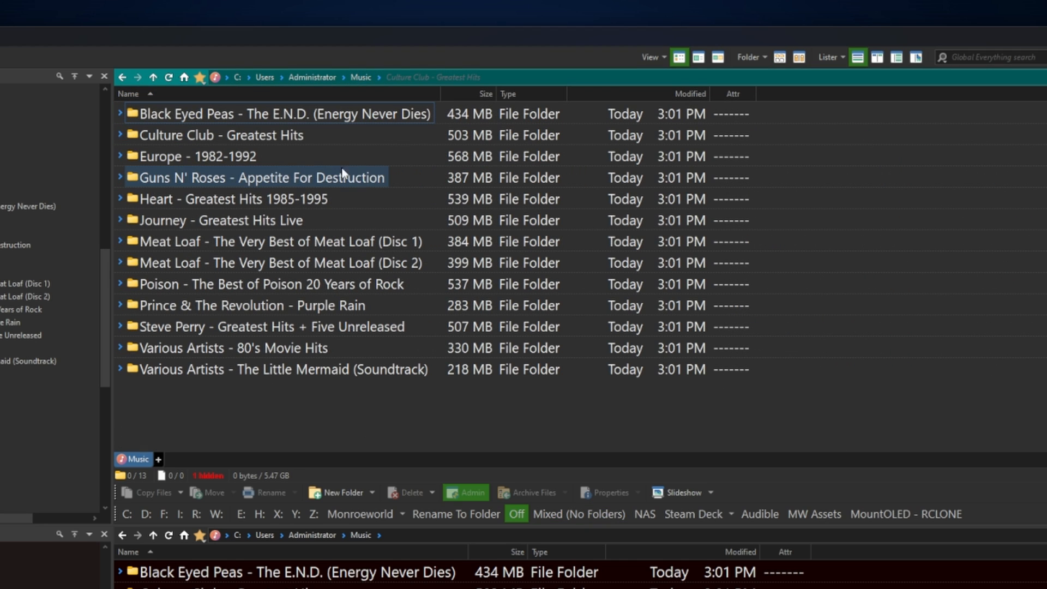
{"action": "double_click", "coordinate": [278, 114]}
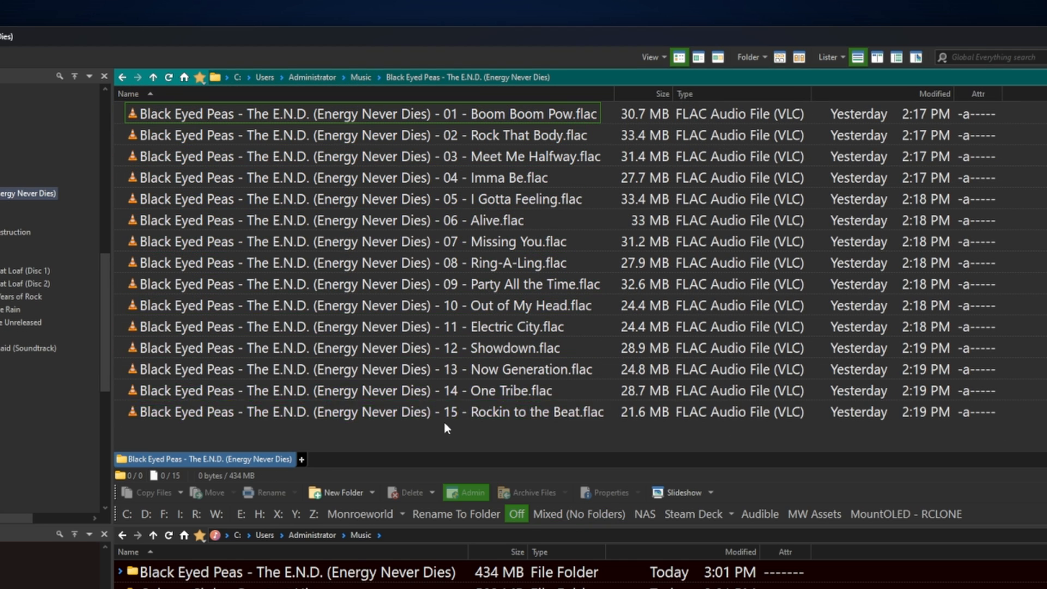
{"action": "left_click", "coordinate": [348, 326]}
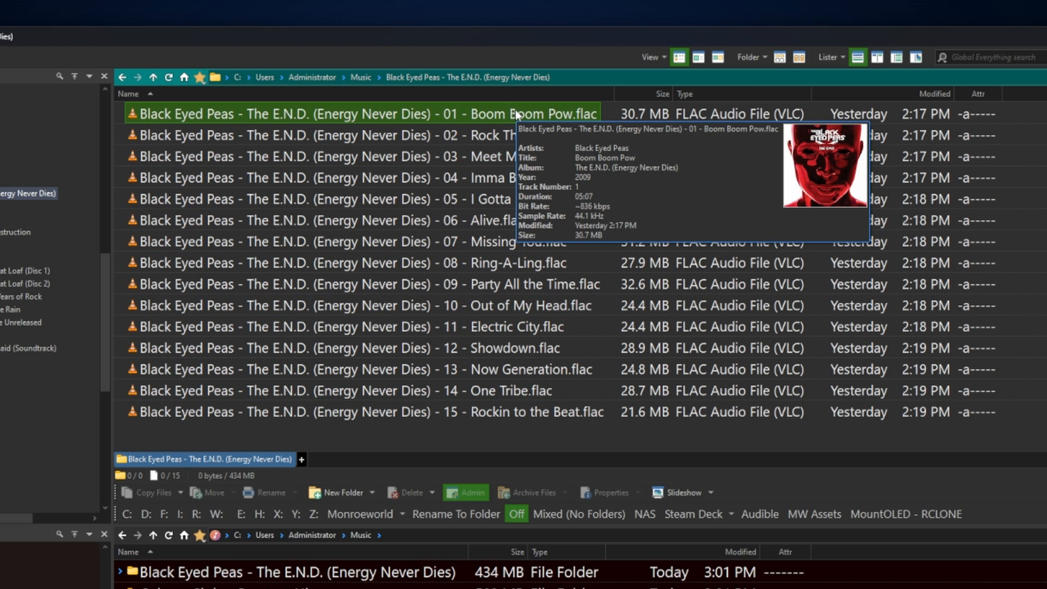
{"action": "mouse_move", "coordinate": [787, 120]}
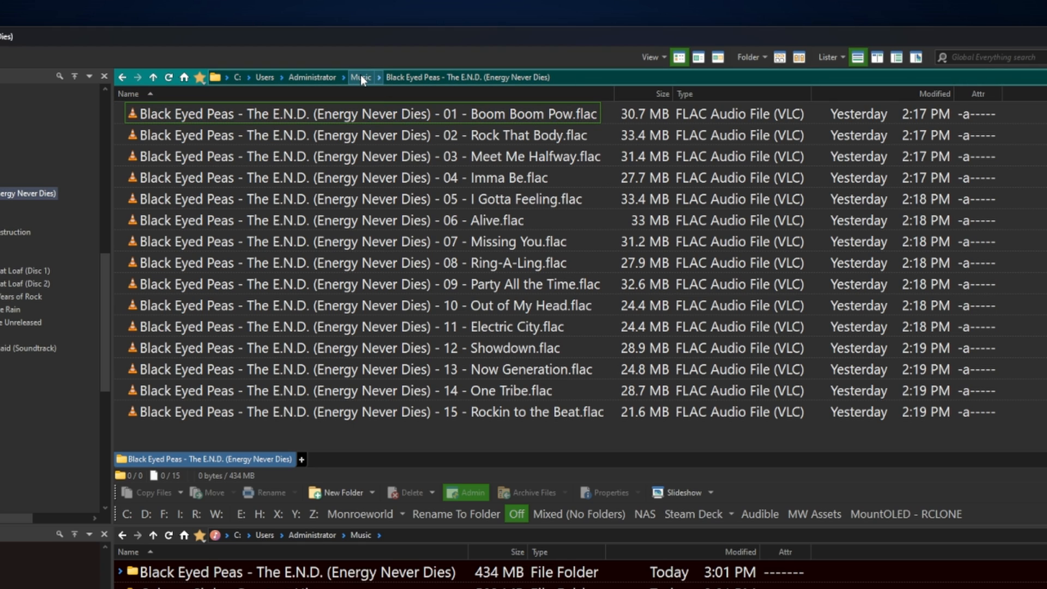
{"action": "left_click", "coordinate": [360, 77]}
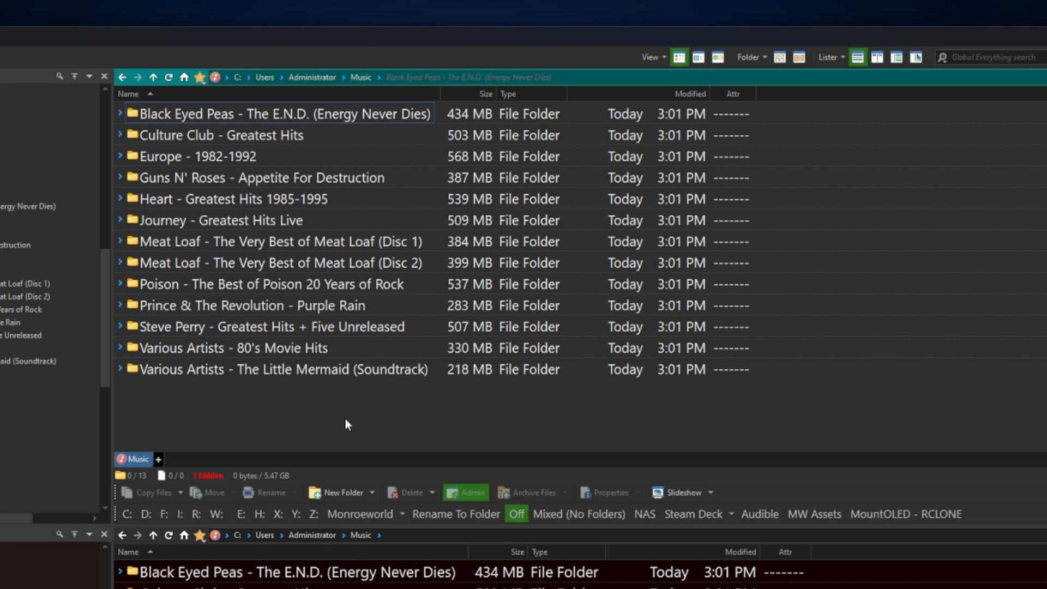
{"action": "left_click", "coordinate": [907, 39]}
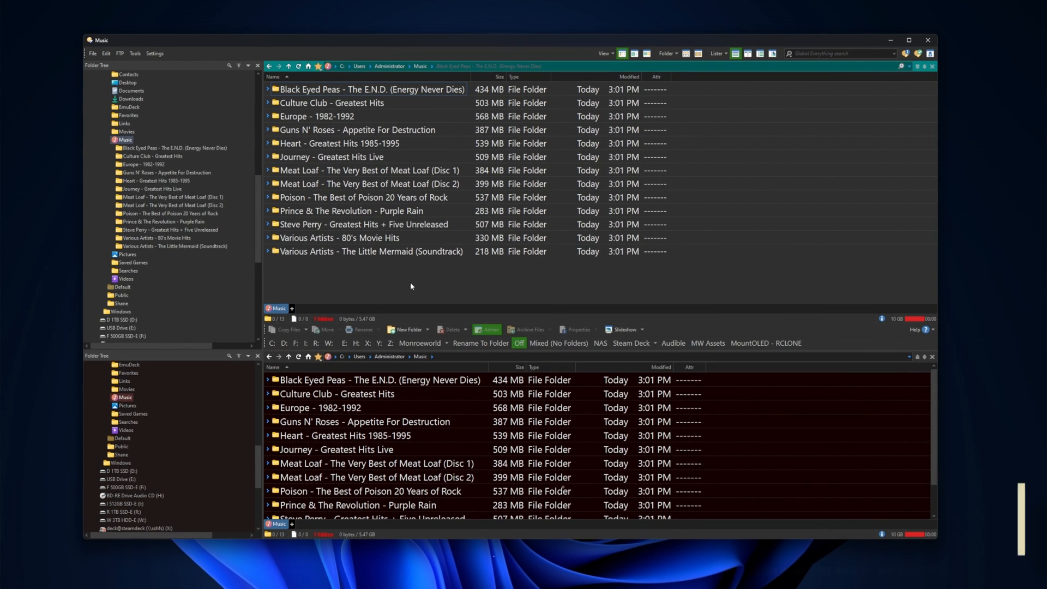